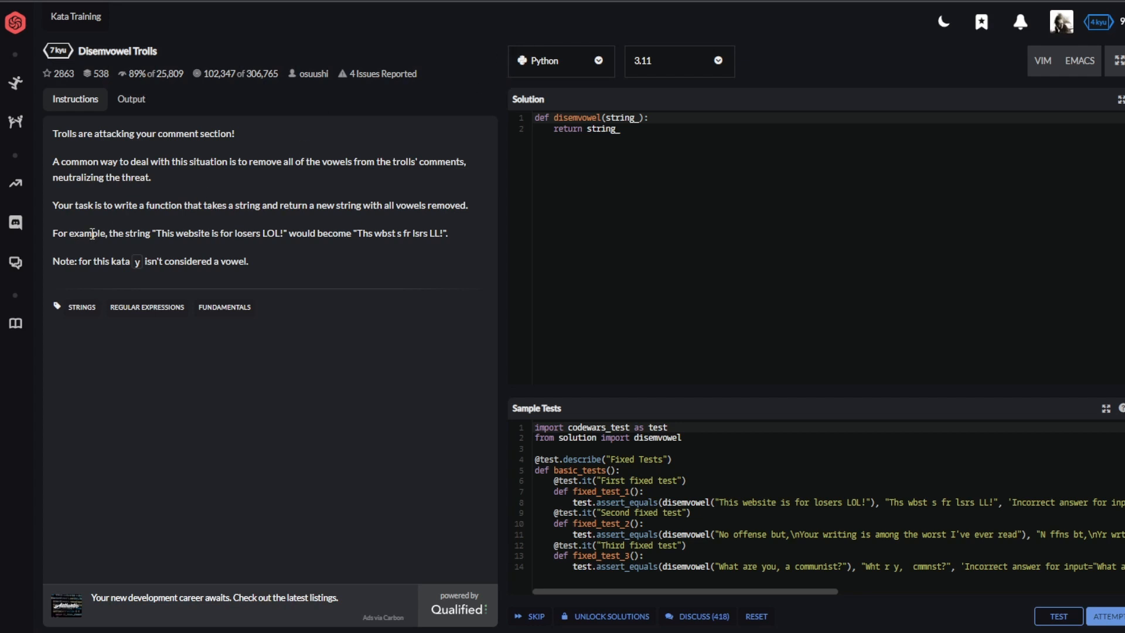
pyautogui.moveTo(330, 293)
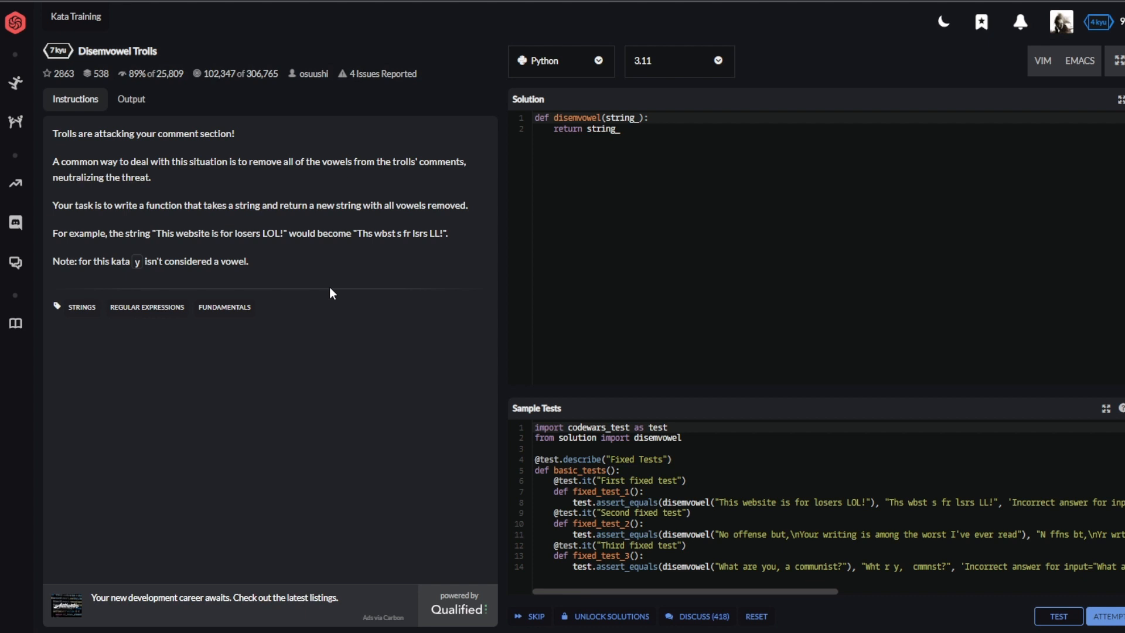
pyautogui.moveTo(323, 292)
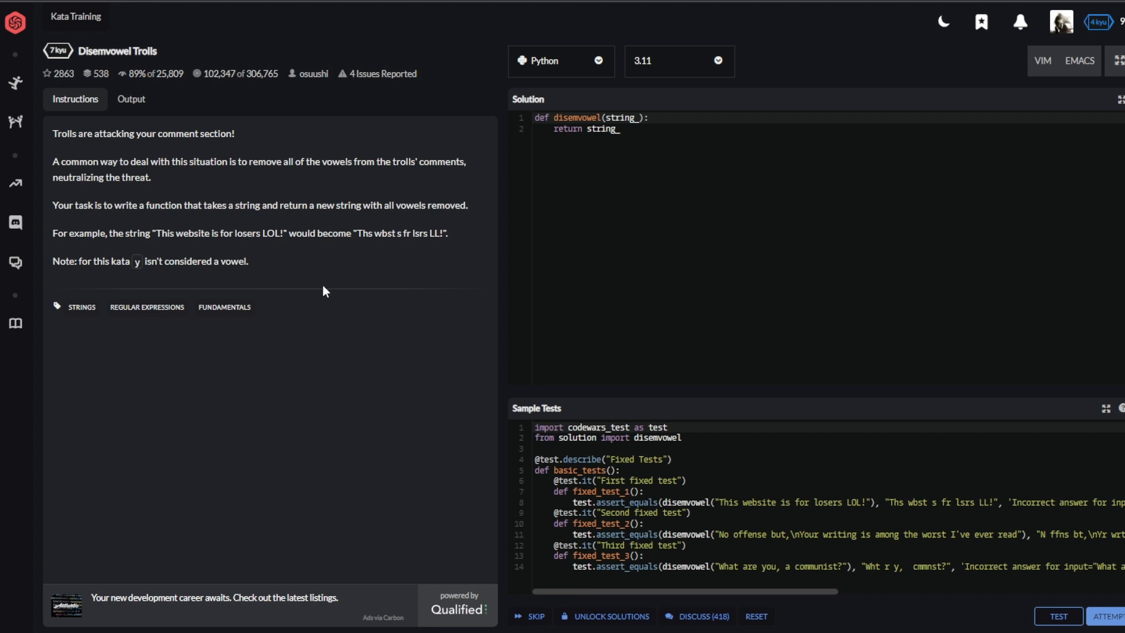
pyautogui.moveTo(372, 263)
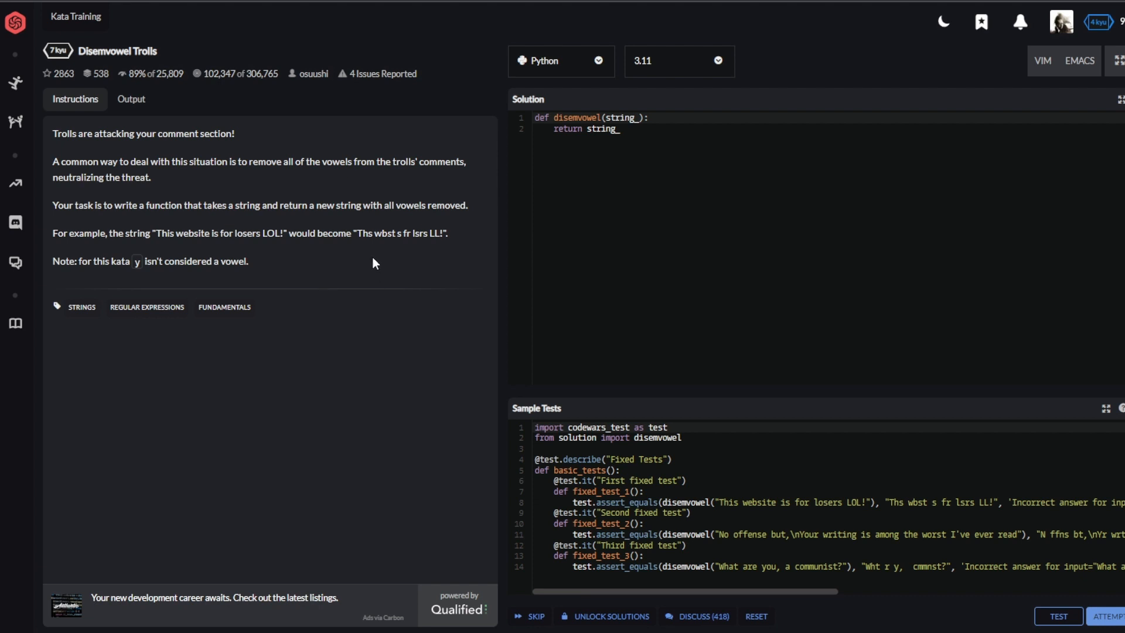
pyautogui.moveTo(183, 199)
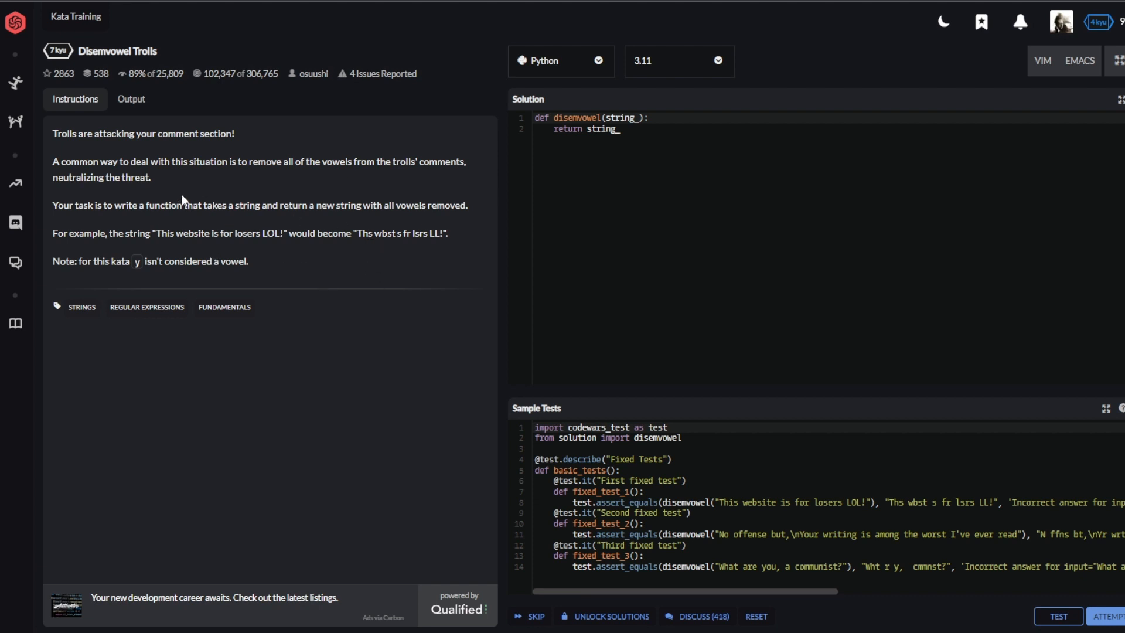
pyautogui.moveTo(199, 222)
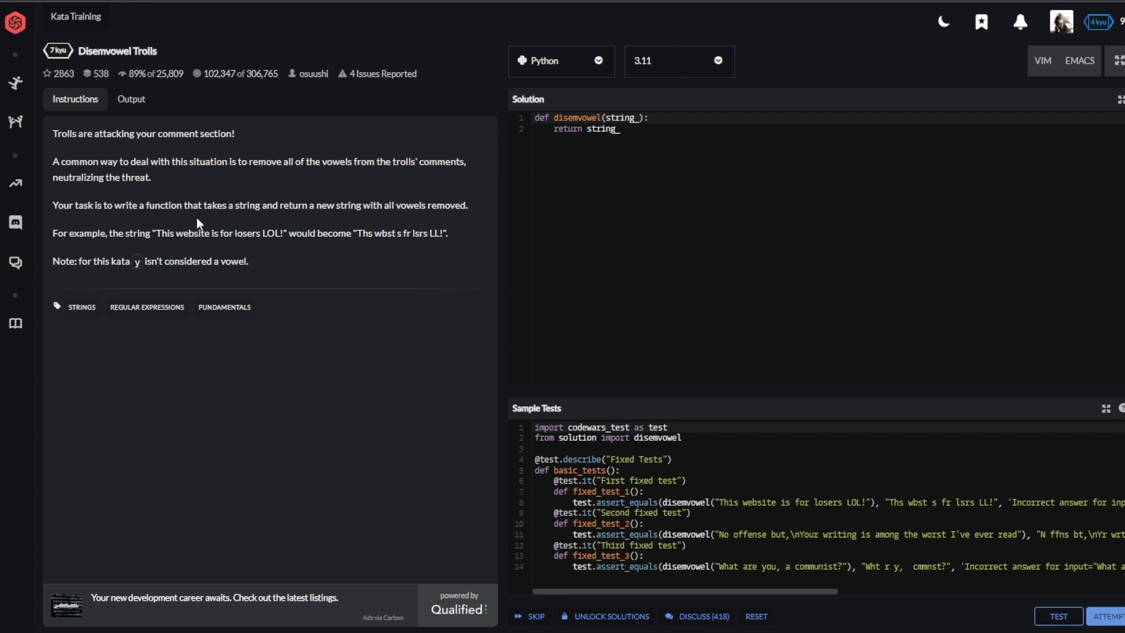
pyautogui.moveTo(560, 324)
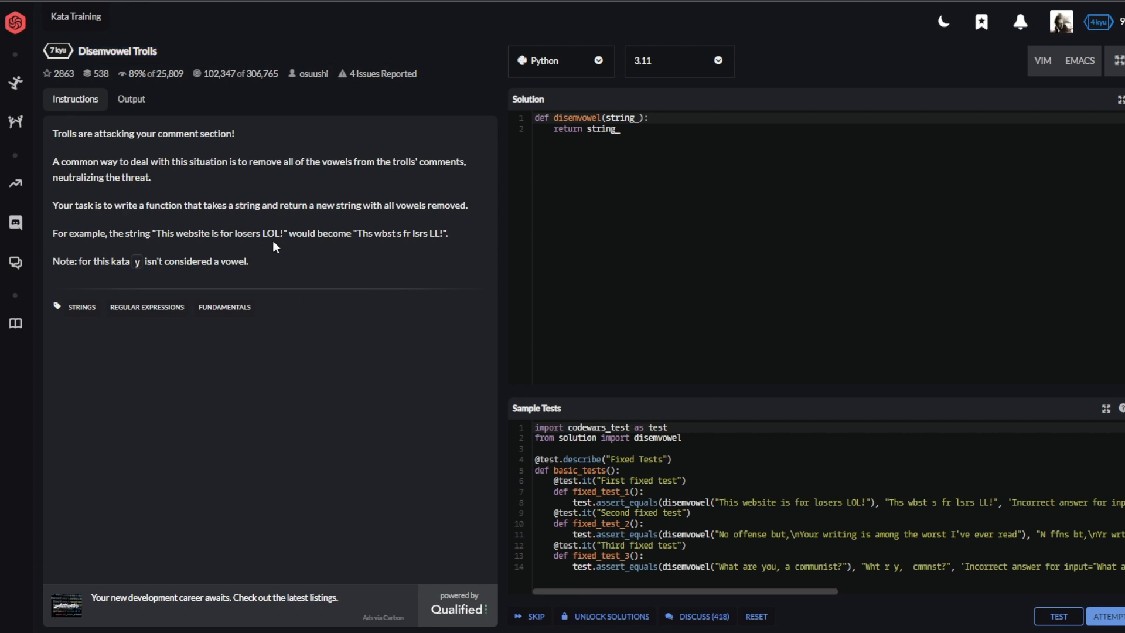
pyautogui.moveTo(98, 202)
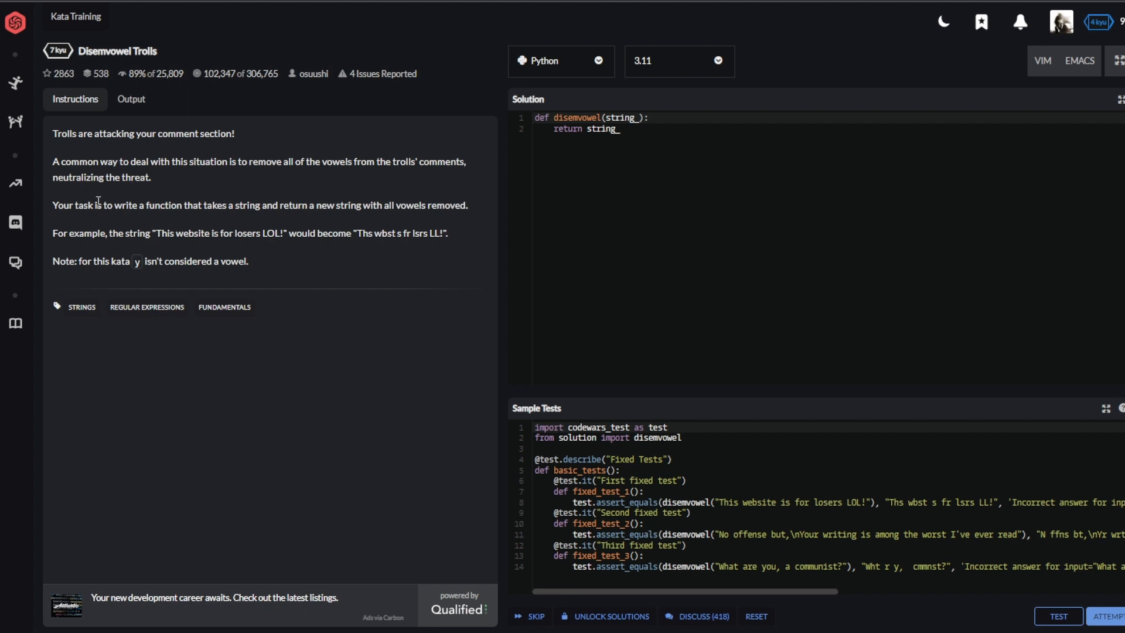
pyautogui.moveTo(661, 232)
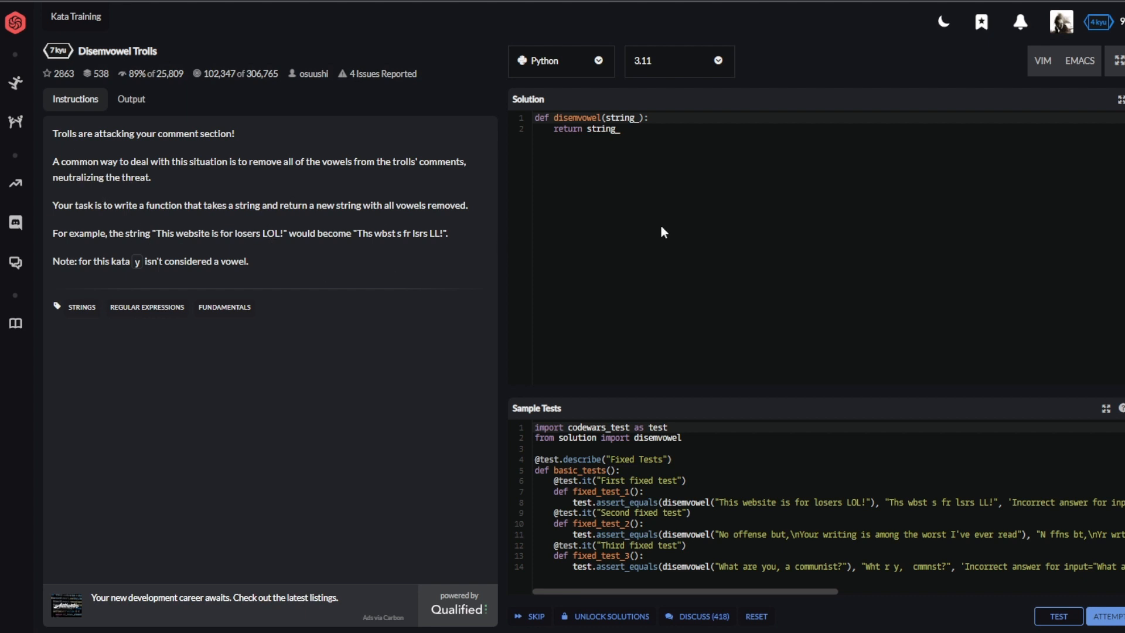
pyautogui.moveTo(119, 203)
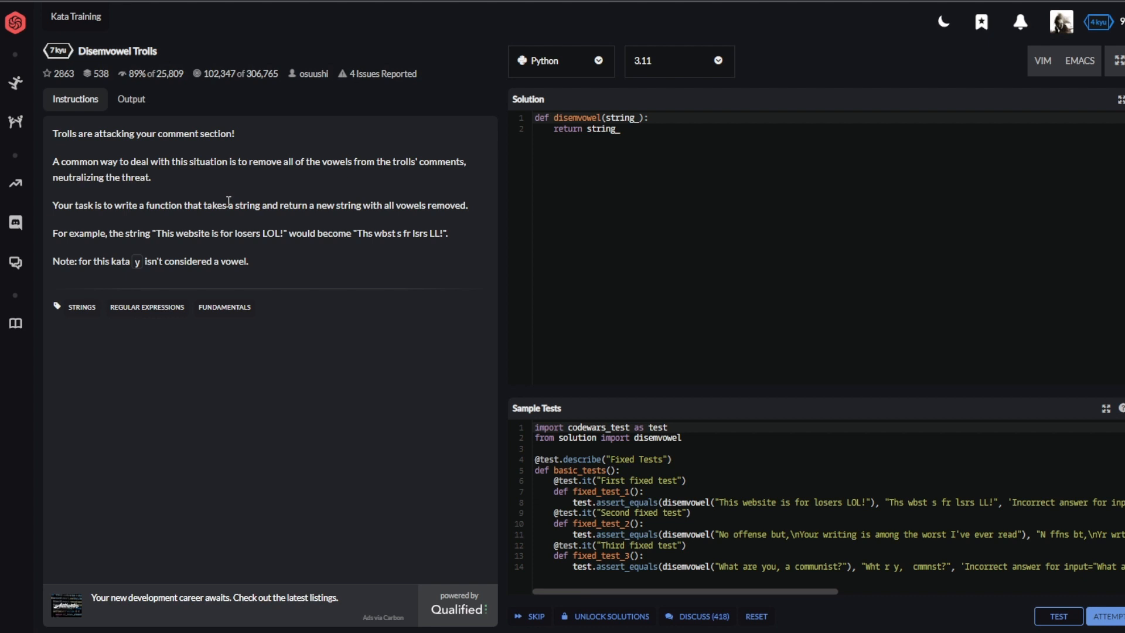
pyautogui.moveTo(110, 182)
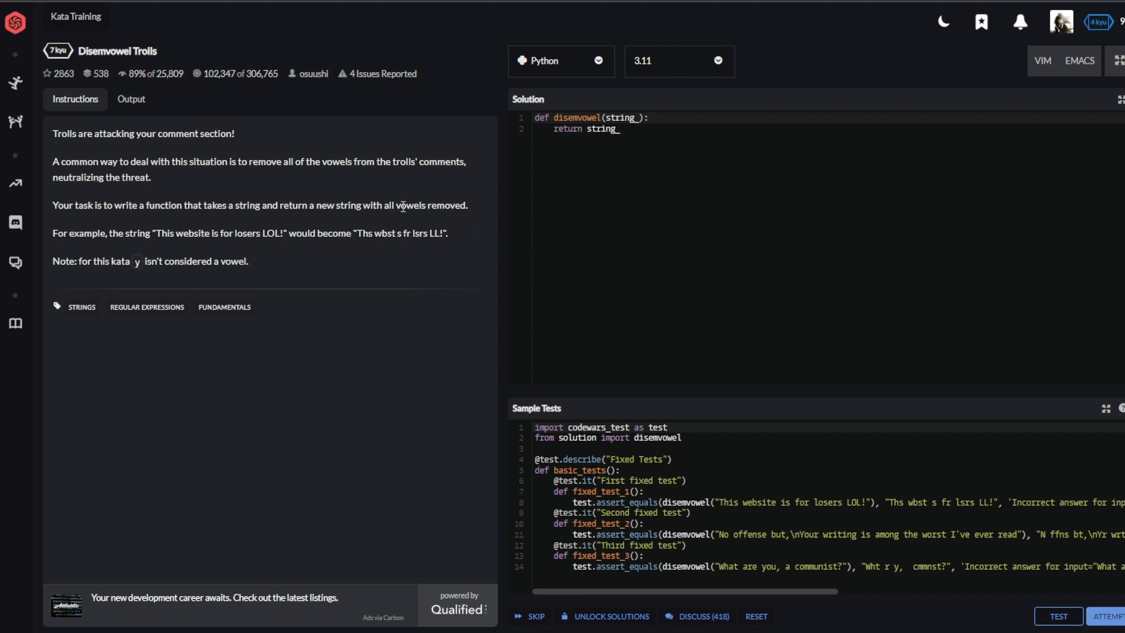
pyautogui.moveTo(293, 247)
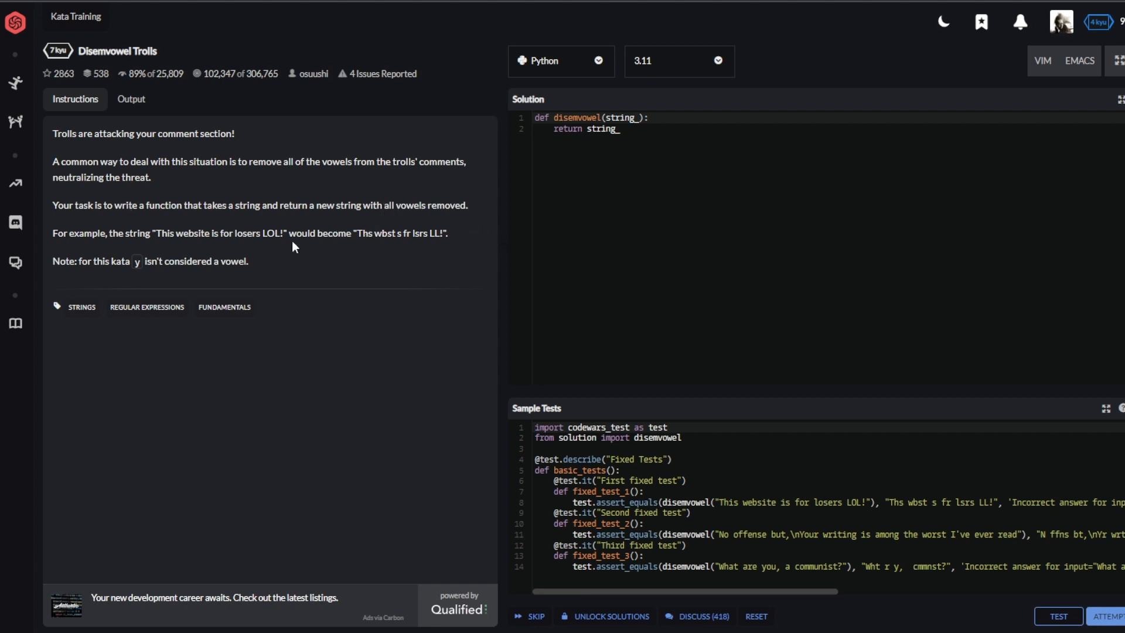
pyautogui.moveTo(218, 297)
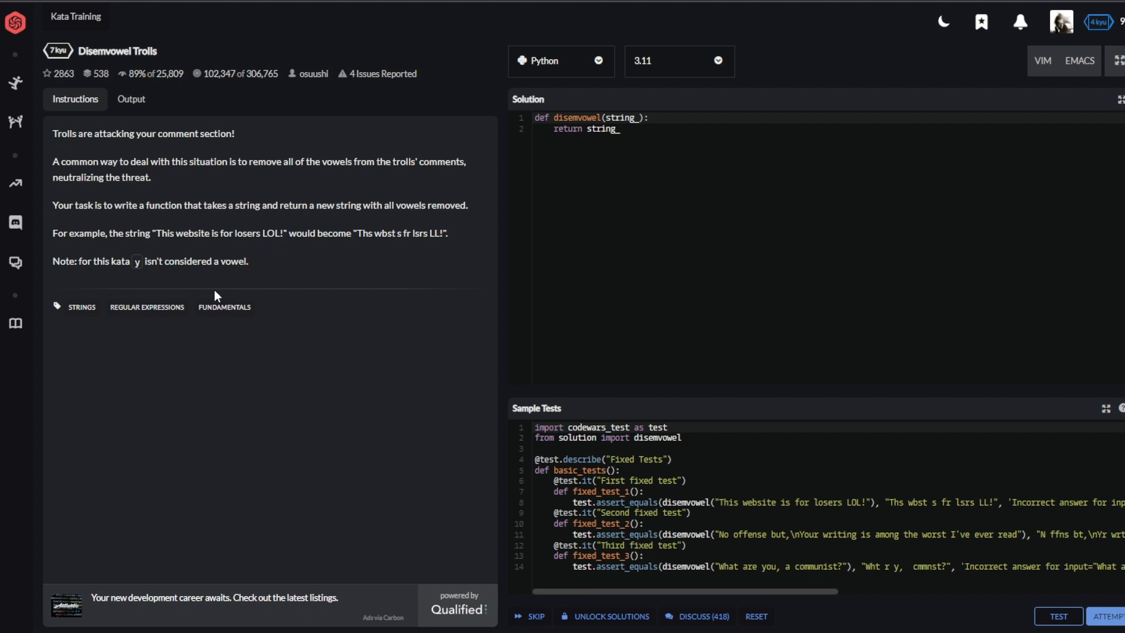
pyautogui.moveTo(195, 297)
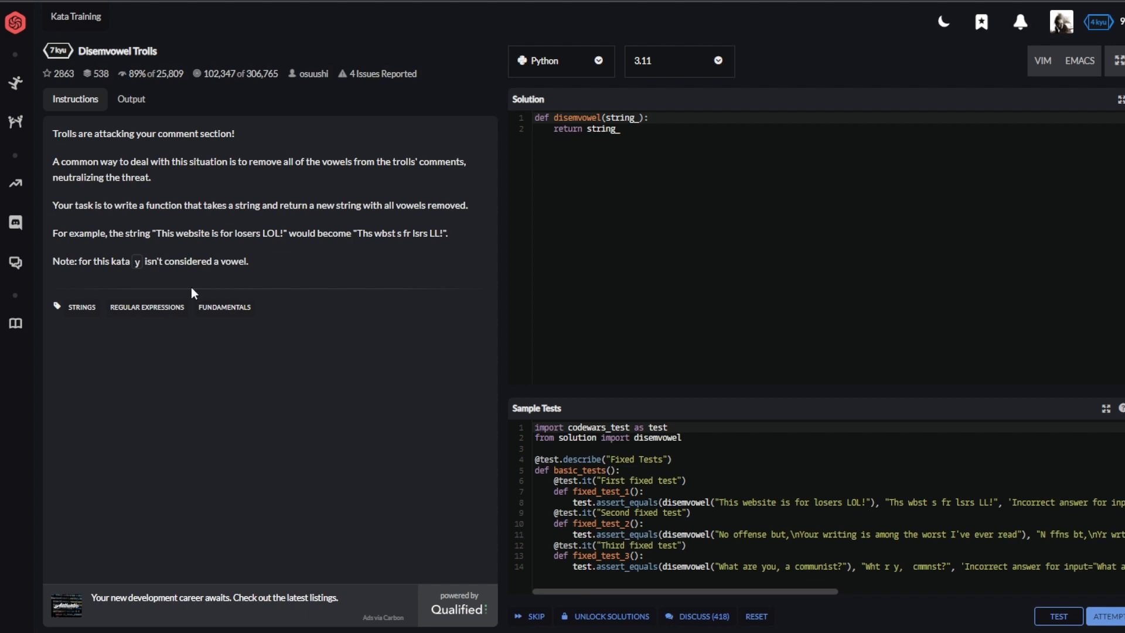
pyautogui.moveTo(188, 293)
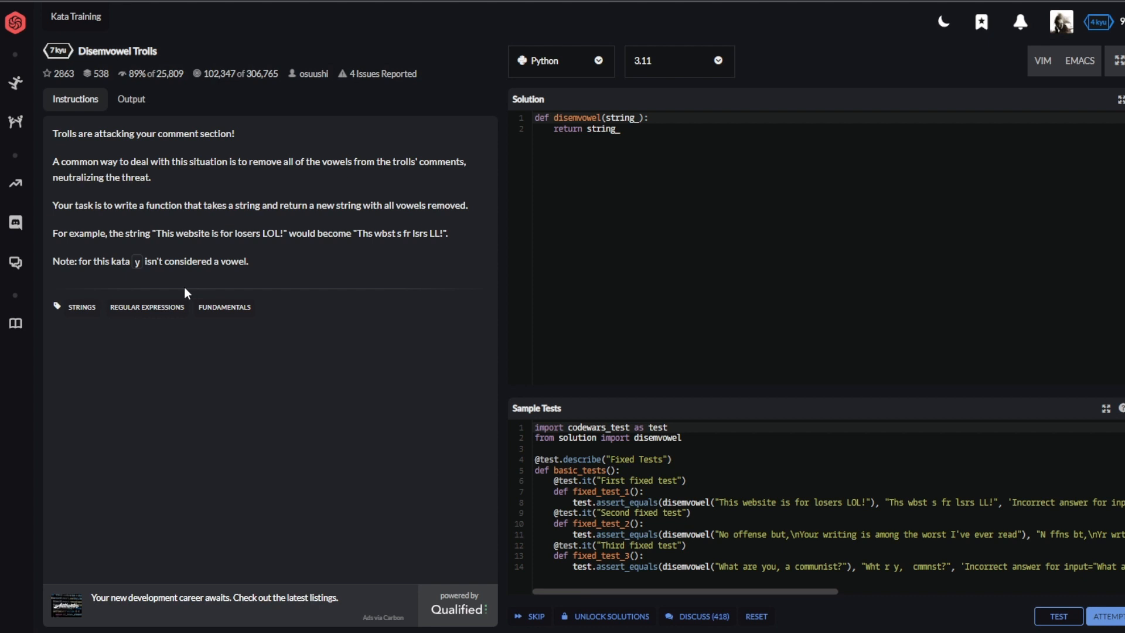
pyautogui.moveTo(111, 292)
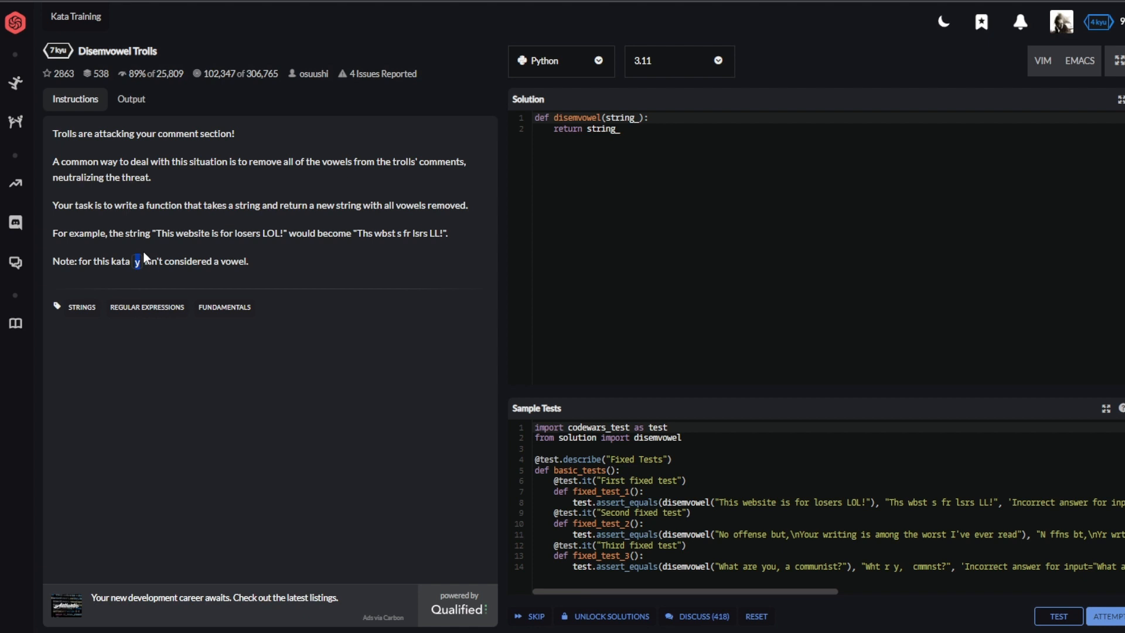
pyautogui.moveTo(280, 250)
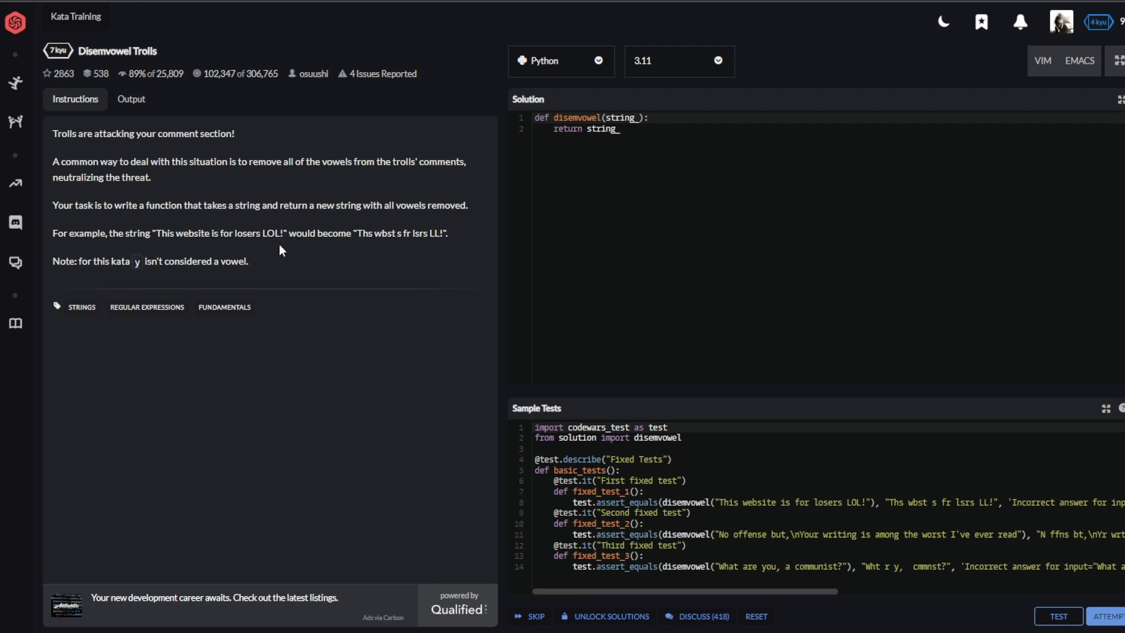
pyautogui.moveTo(111, 226)
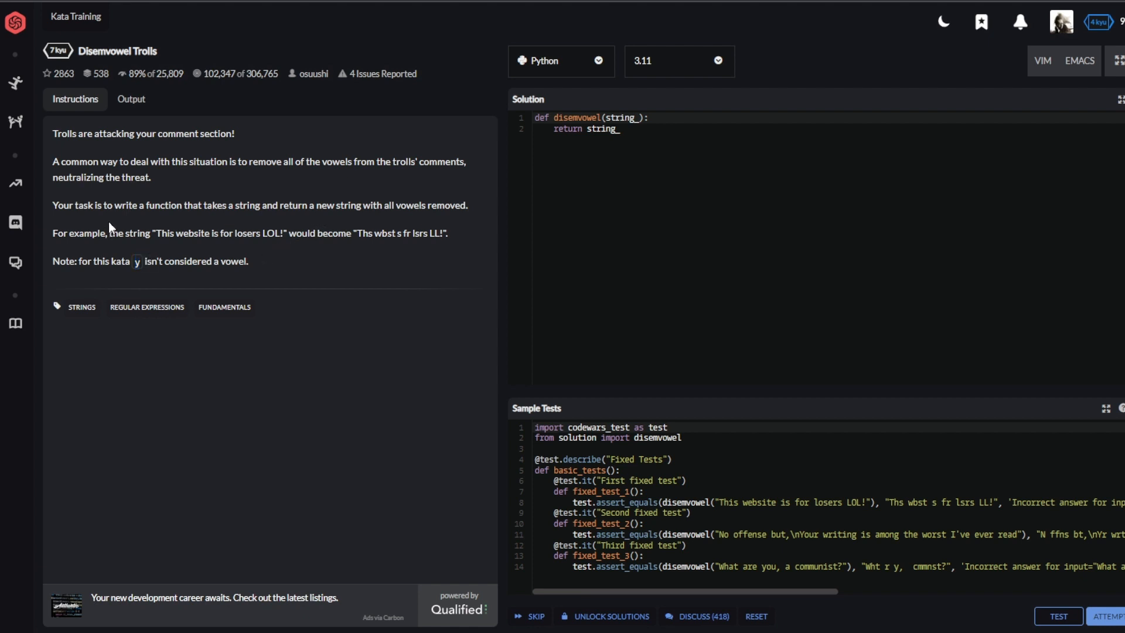
pyautogui.moveTo(145, 491)
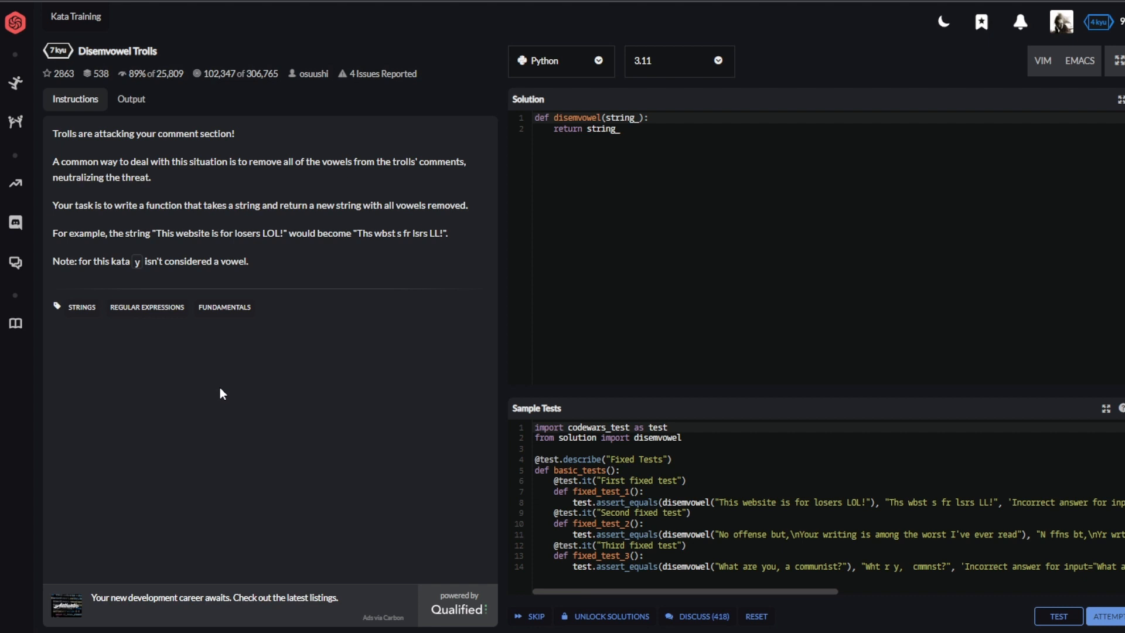
pyautogui.moveTo(226, 390)
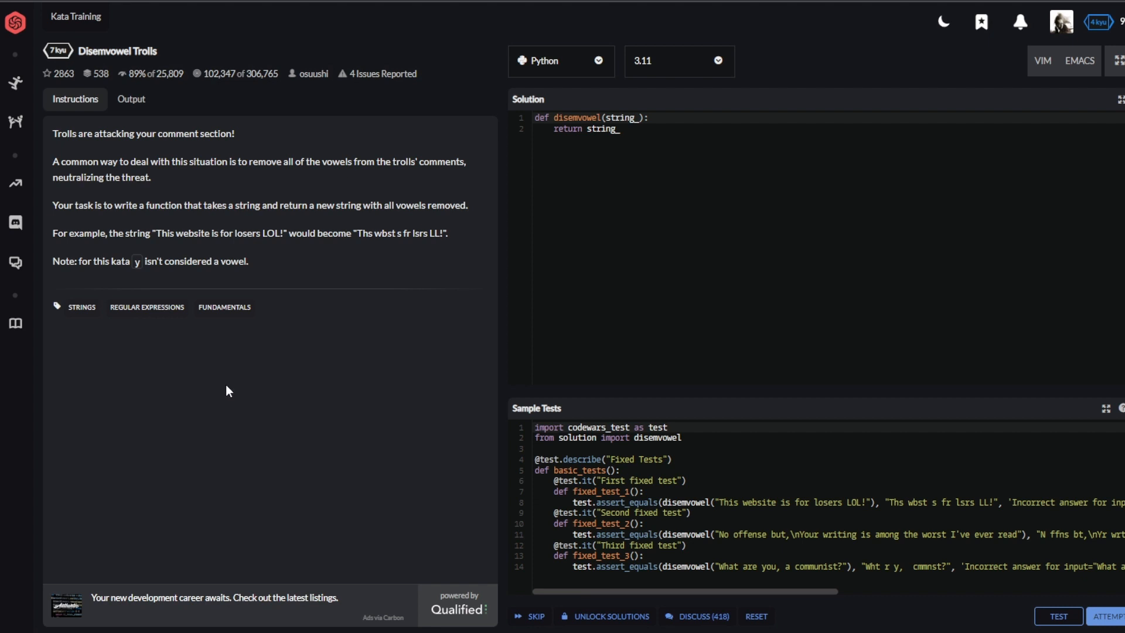
pyautogui.moveTo(221, 399)
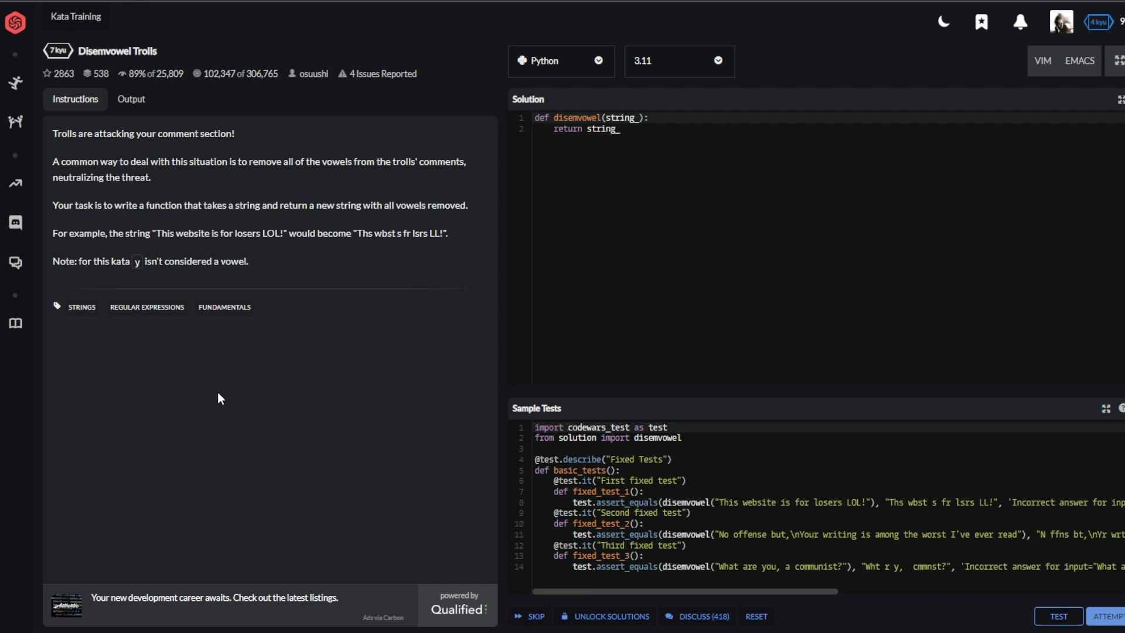
pyautogui.moveTo(808, 327)
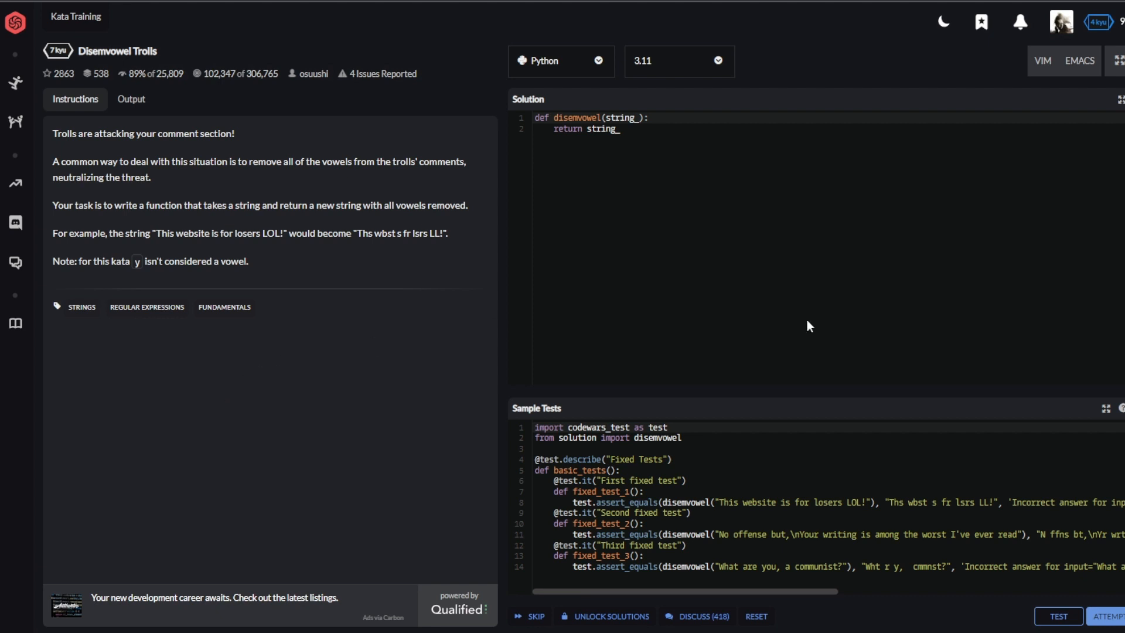
pyautogui.moveTo(983, 582)
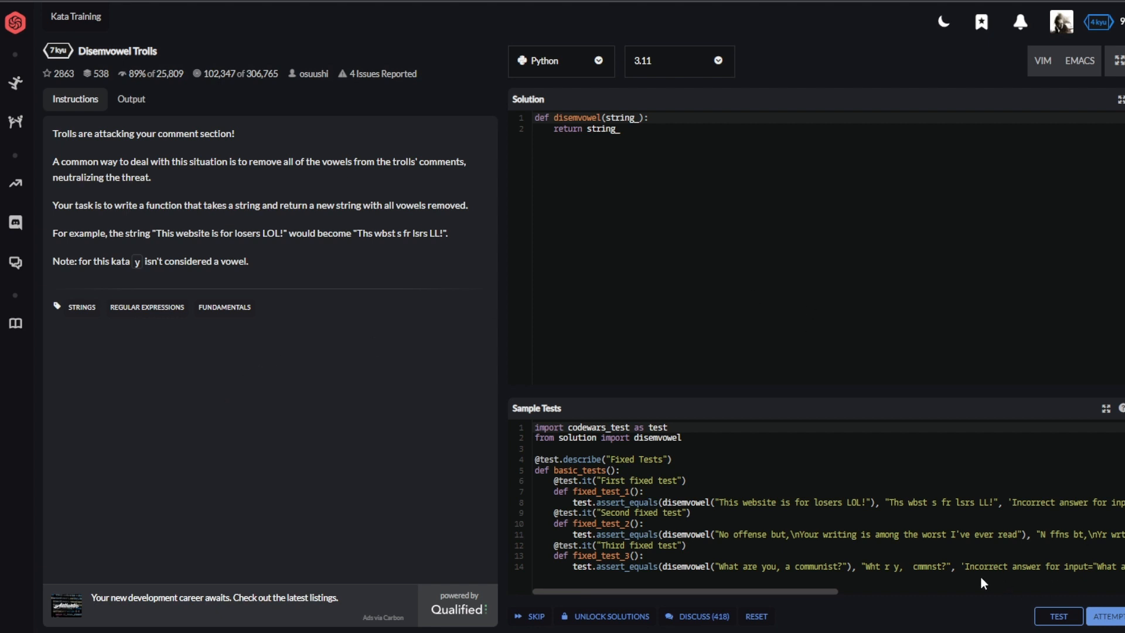
pyautogui.moveTo(907, 123)
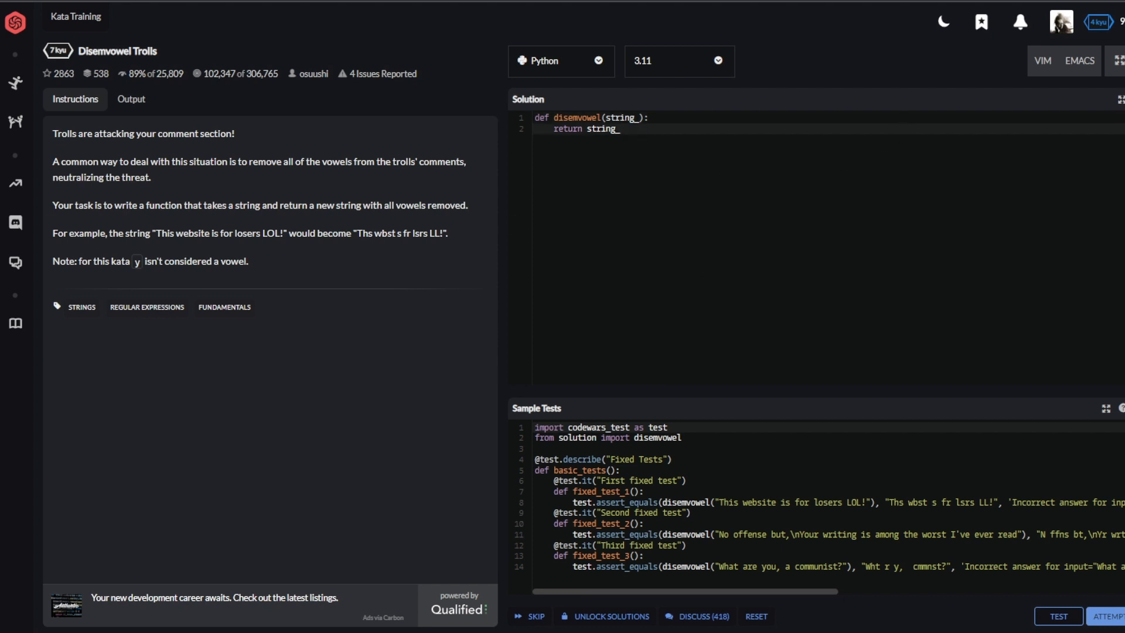
pyautogui.moveTo(778, 611)
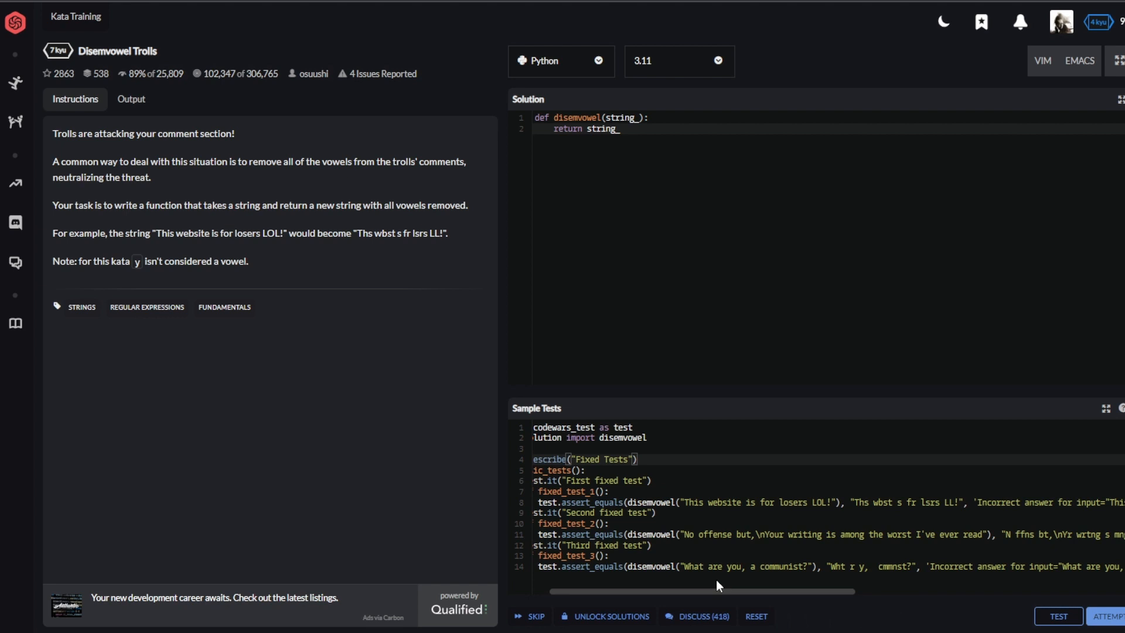
# Step: Scroll the Sample Tests panel right to read the expected disemvowelled outputs
pyautogui.hscroll(3)
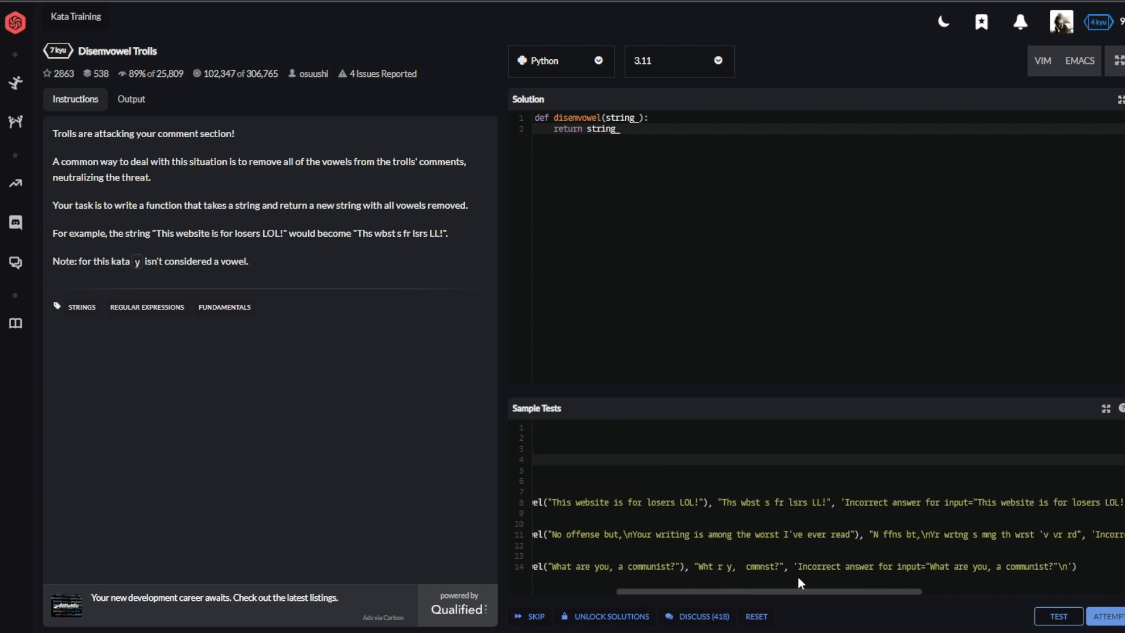
pyautogui.moveTo(815, 591)
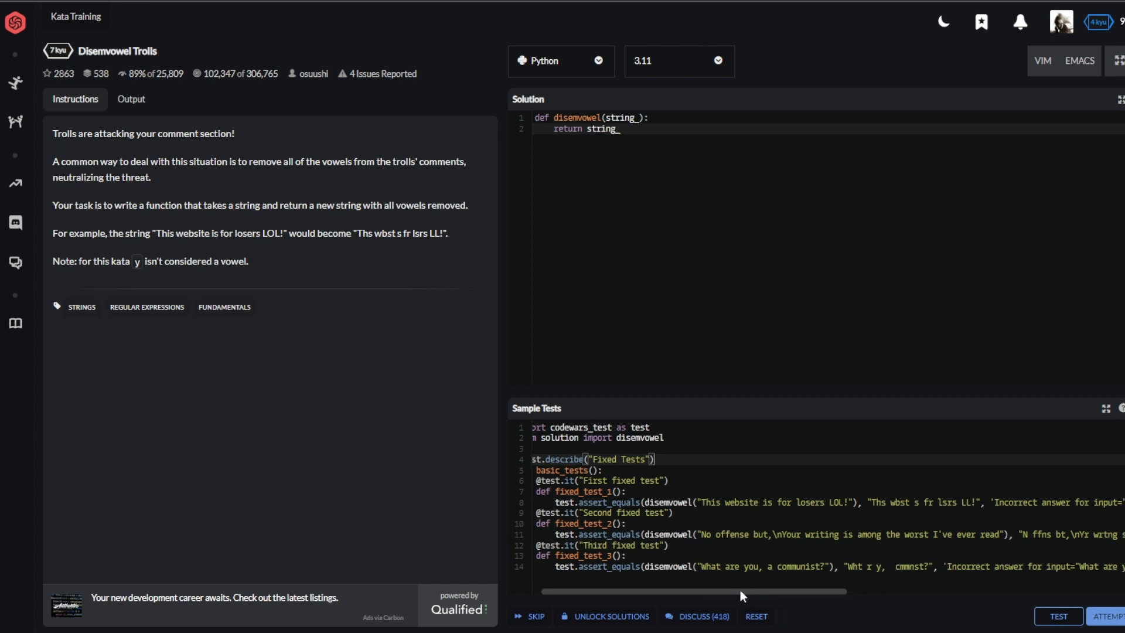
pyautogui.hscroll(3)
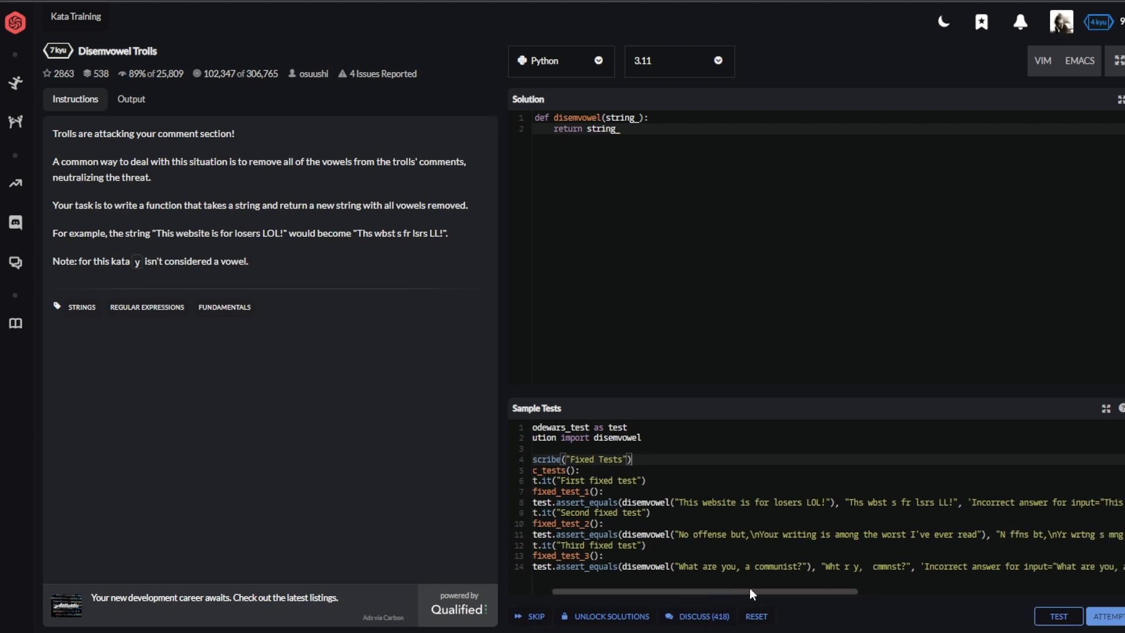
pyautogui.hscroll(3)
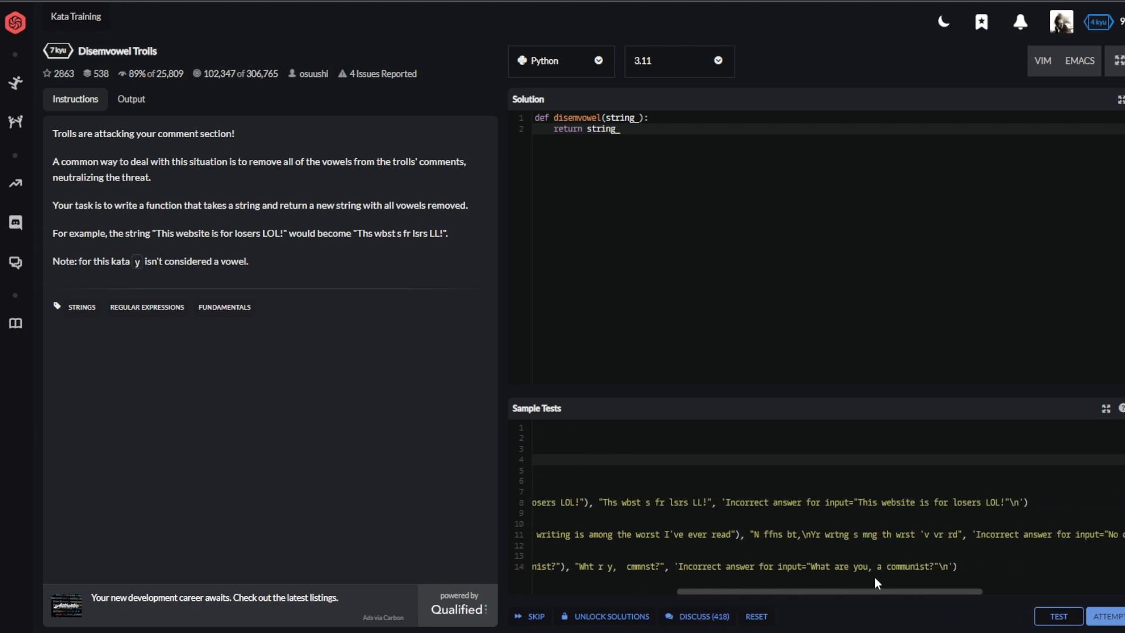
pyautogui.moveTo(836, 321)
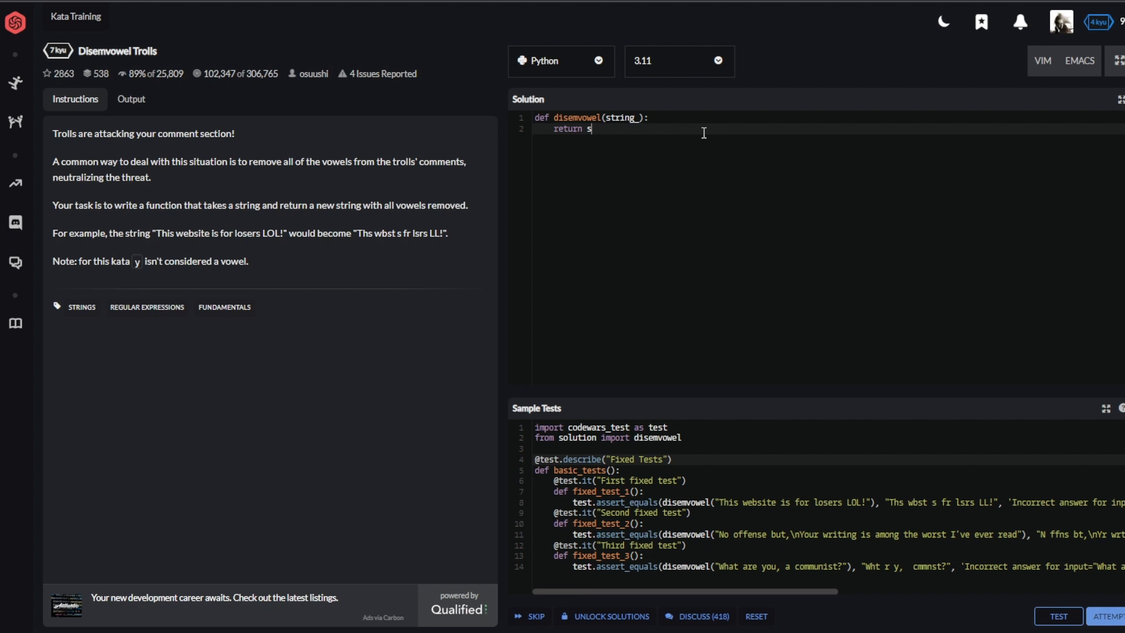
# Step: Write return "".join([c for c in string_ if c is not in "aeouiAEOUI"]) as the disemvowel body
pyautogui.press('Backspace')
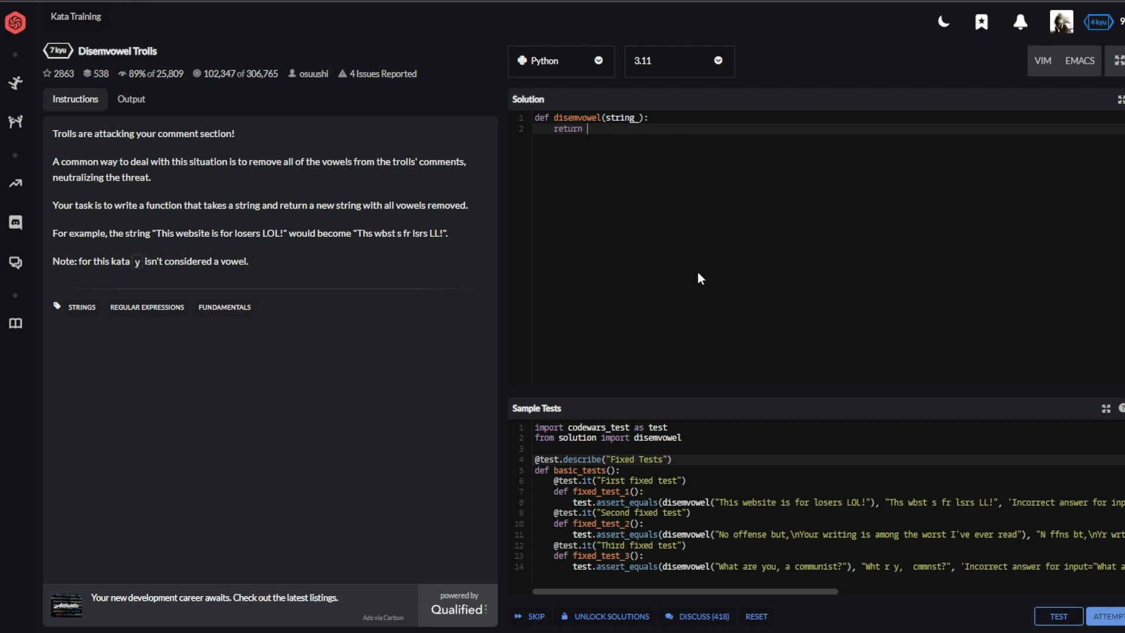
pyautogui.write('""')
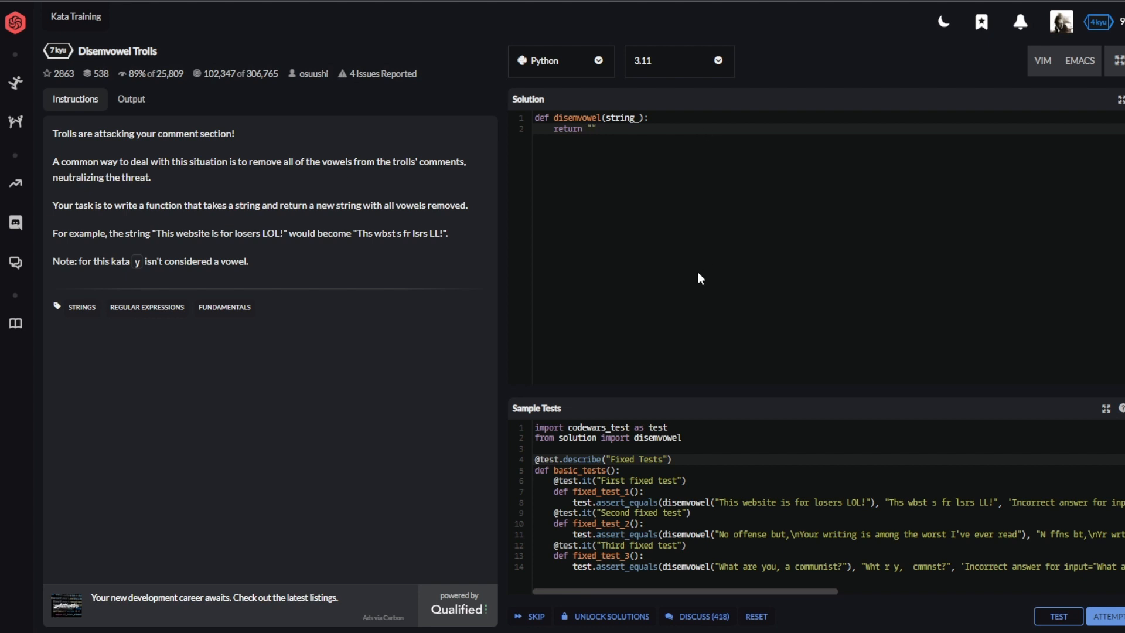
pyautogui.write('.join()')
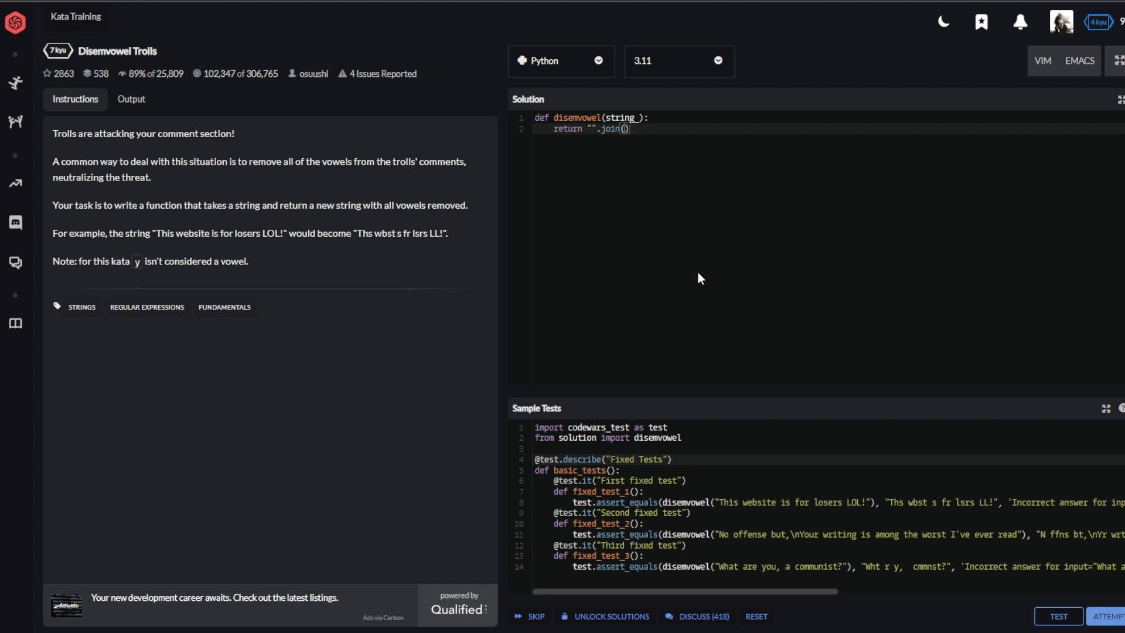
pyautogui.write('[c]')
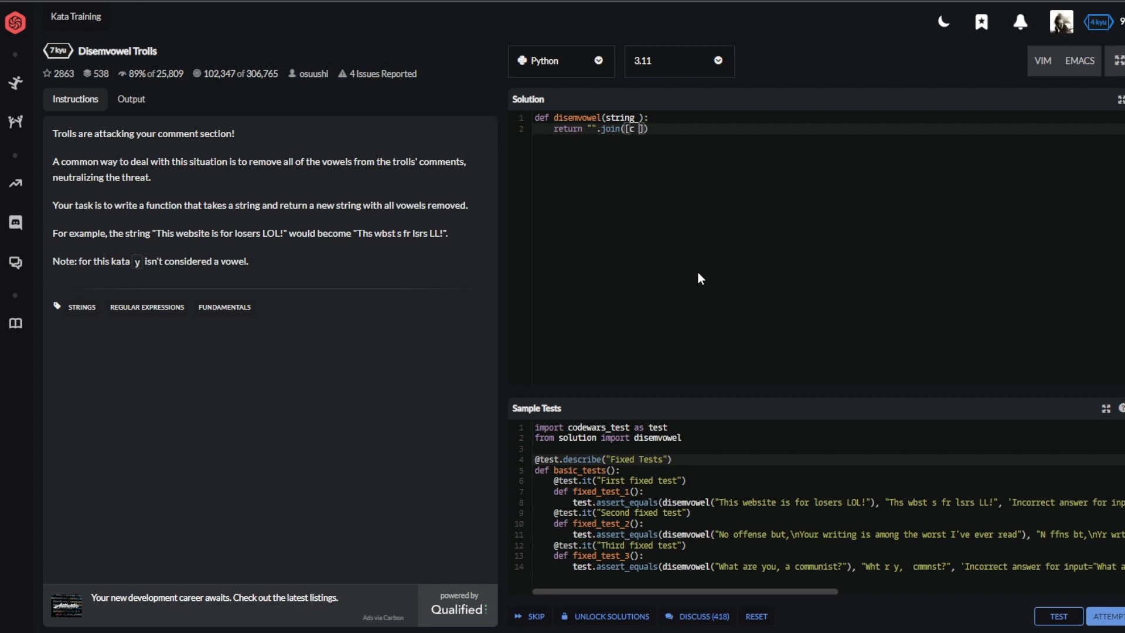
pyautogui.write('for c in string_')
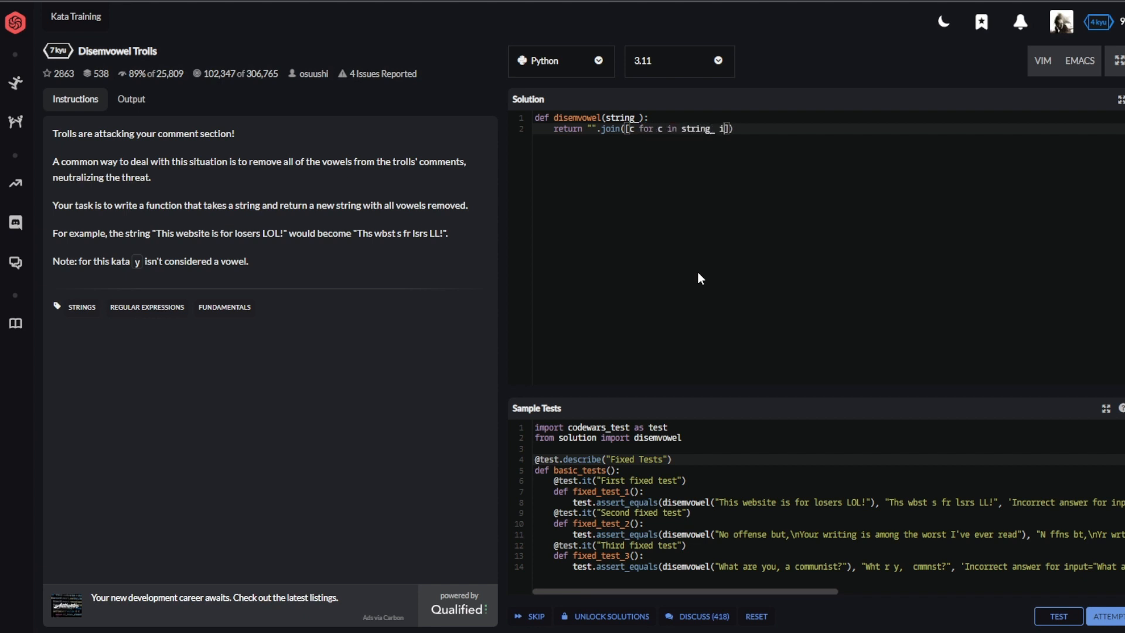
pyautogui.write('if c is not in "')
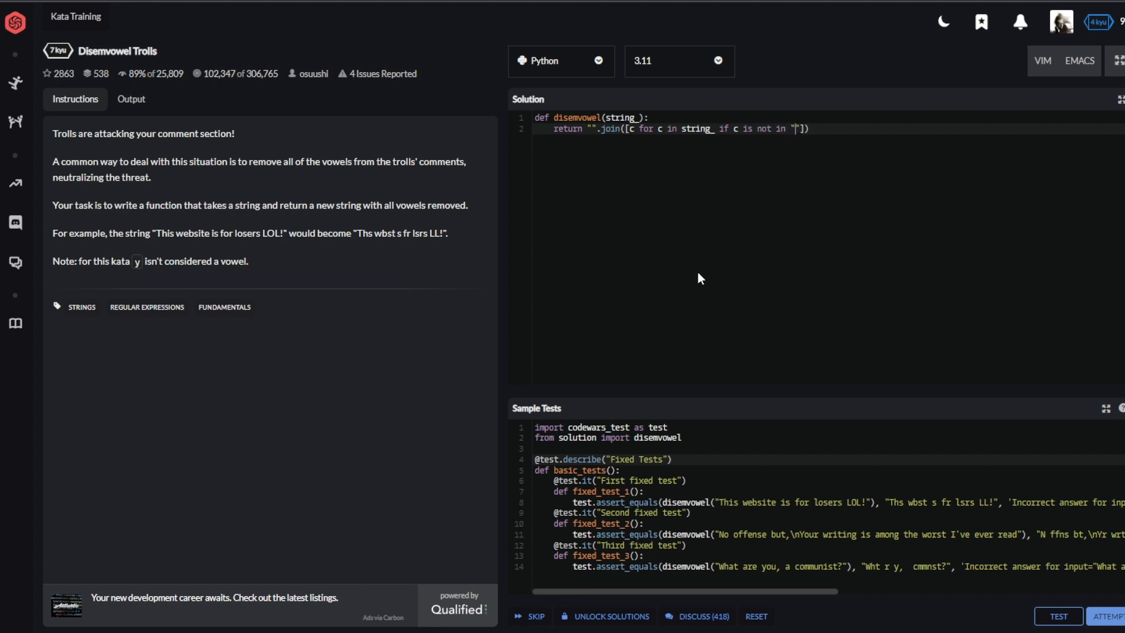
pyautogui.write('ae')
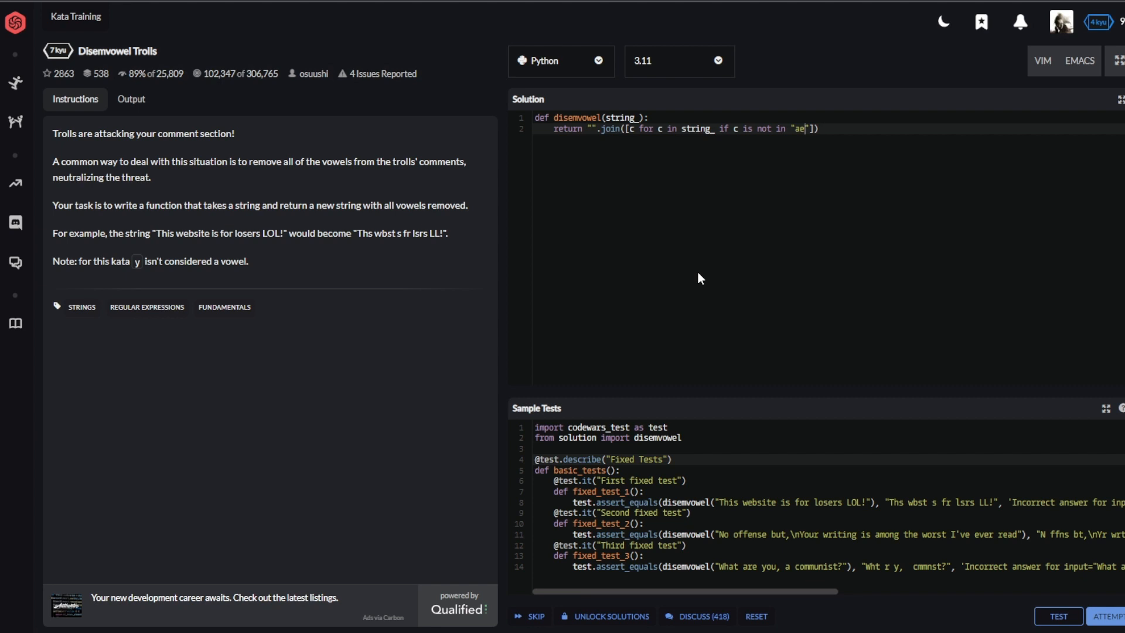
pyautogui.write('o')
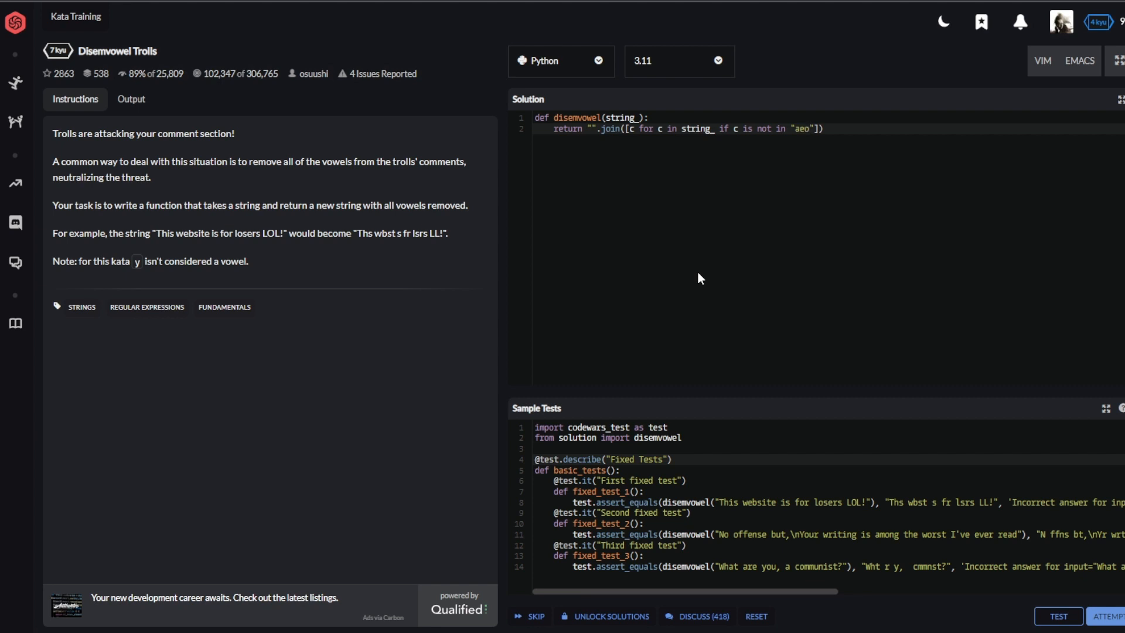
pyautogui.write('uiA')
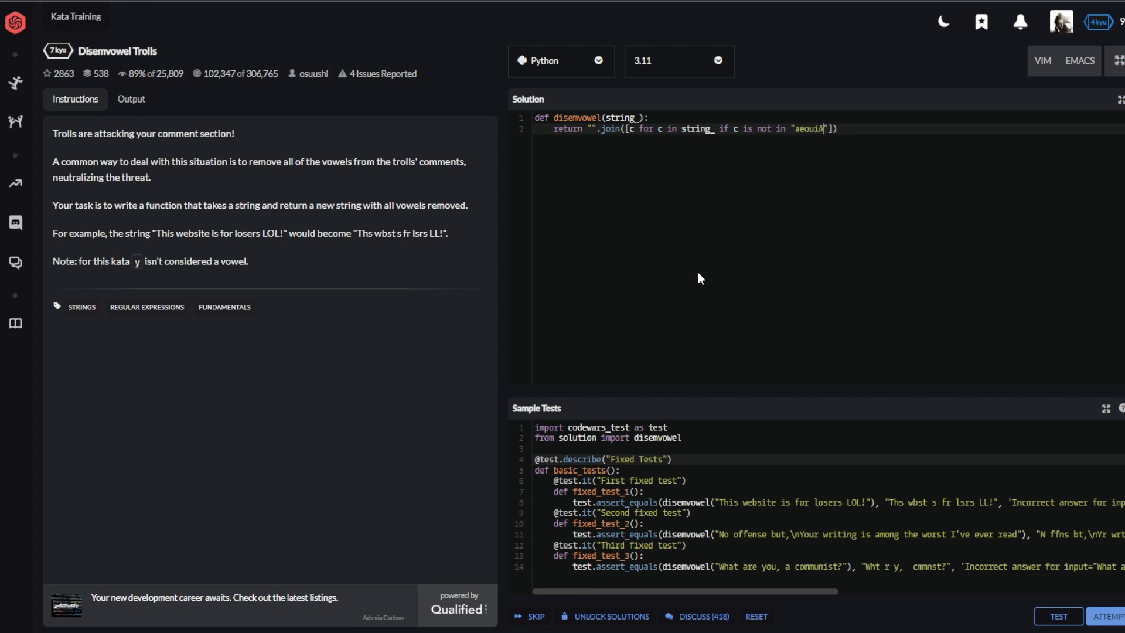
pyautogui.write('EOUI')
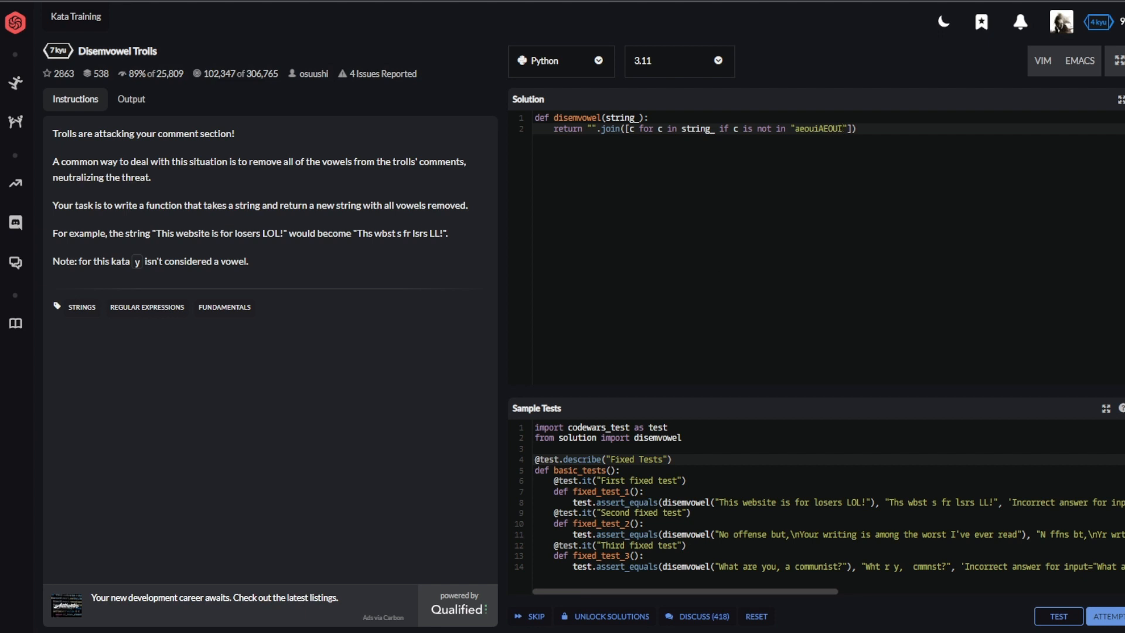
pyautogui.moveTo(852, 168)
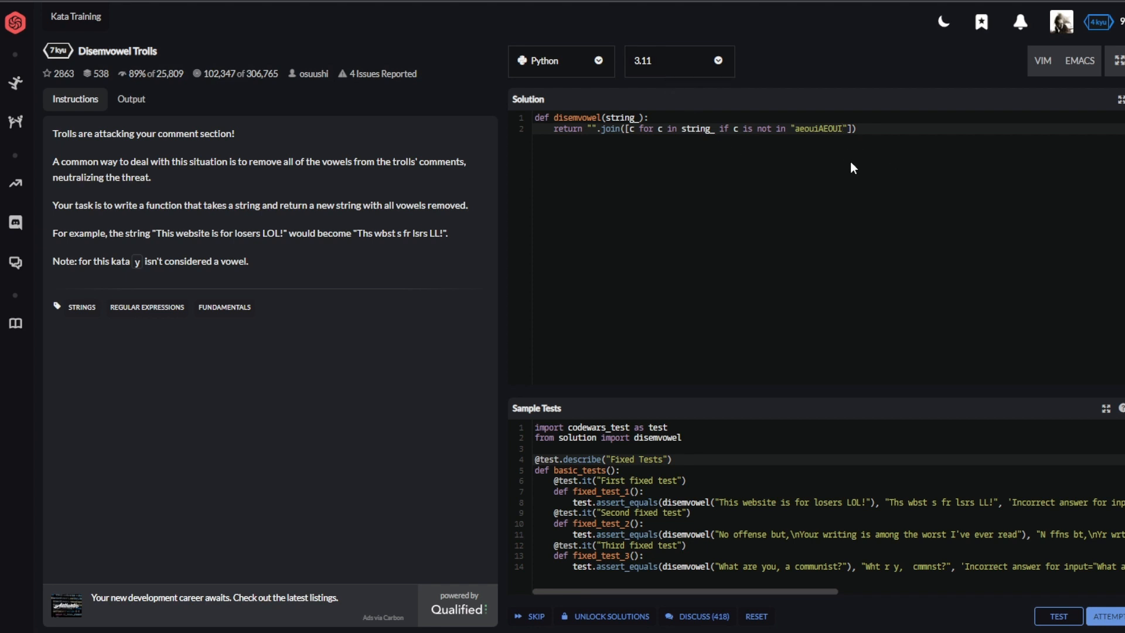
# Step: Run the tests, fix the SyntaxError so the condition reads "if c not in", and rerun to pass
pyautogui.click(1057, 615)
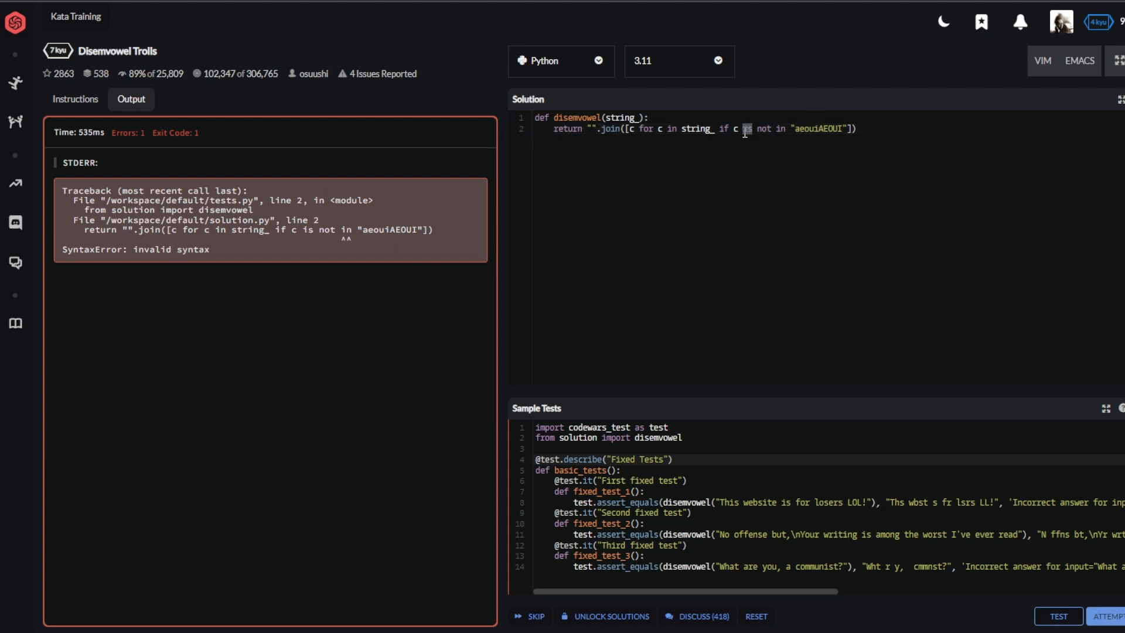
pyautogui.click(1057, 615)
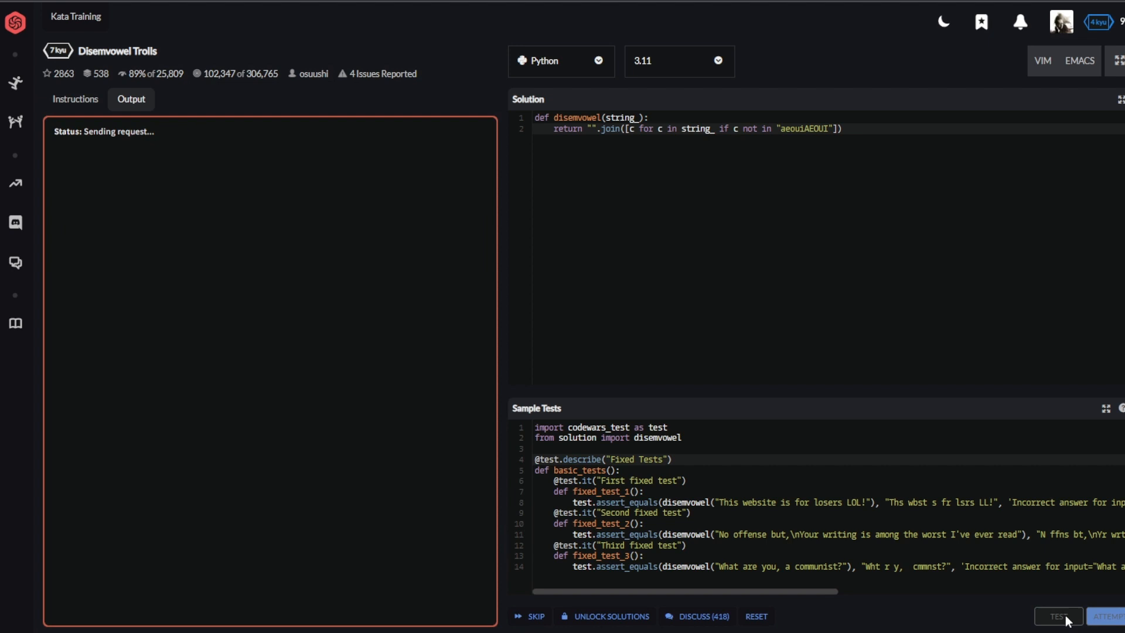
pyautogui.click(1057, 616)
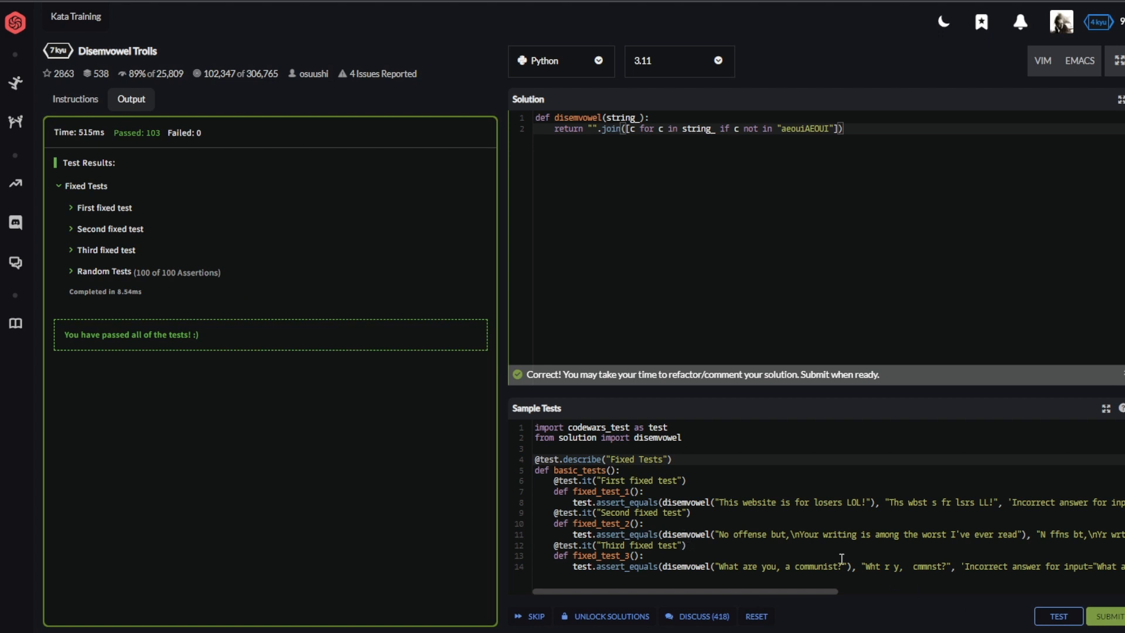
pyautogui.hscroll(3)
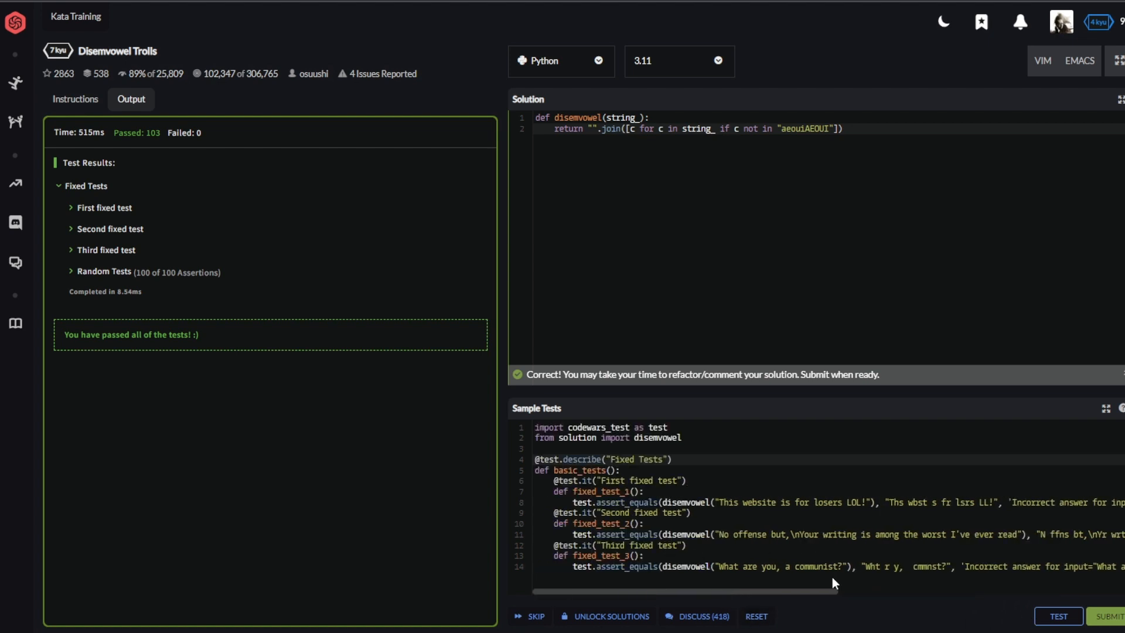
pyautogui.moveTo(1095, 605)
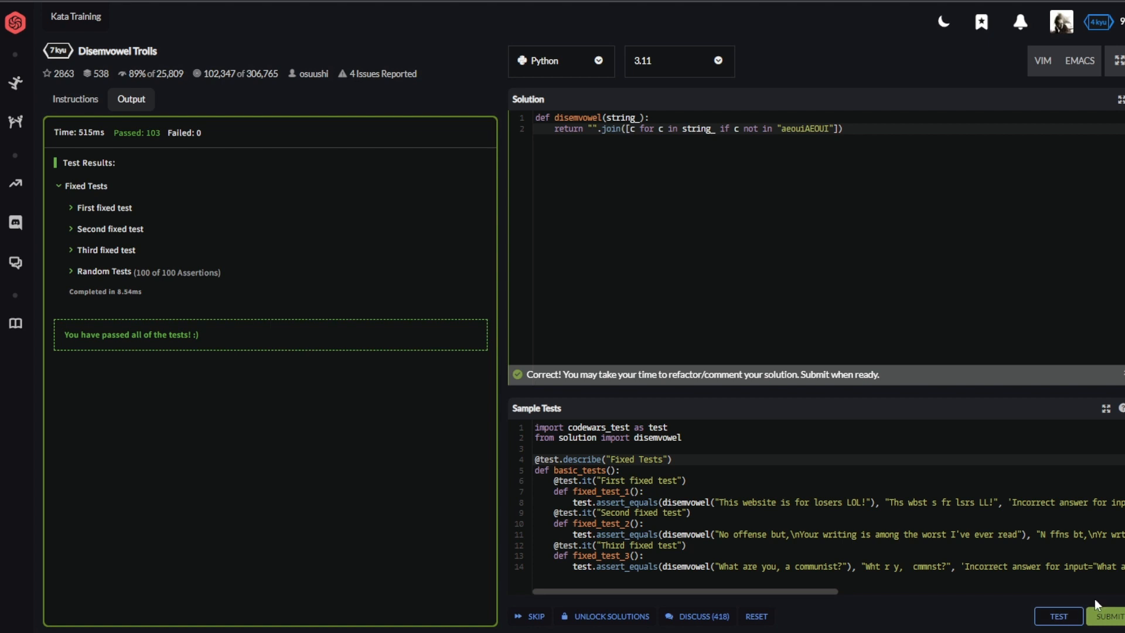
pyautogui.moveTo(688, 498)
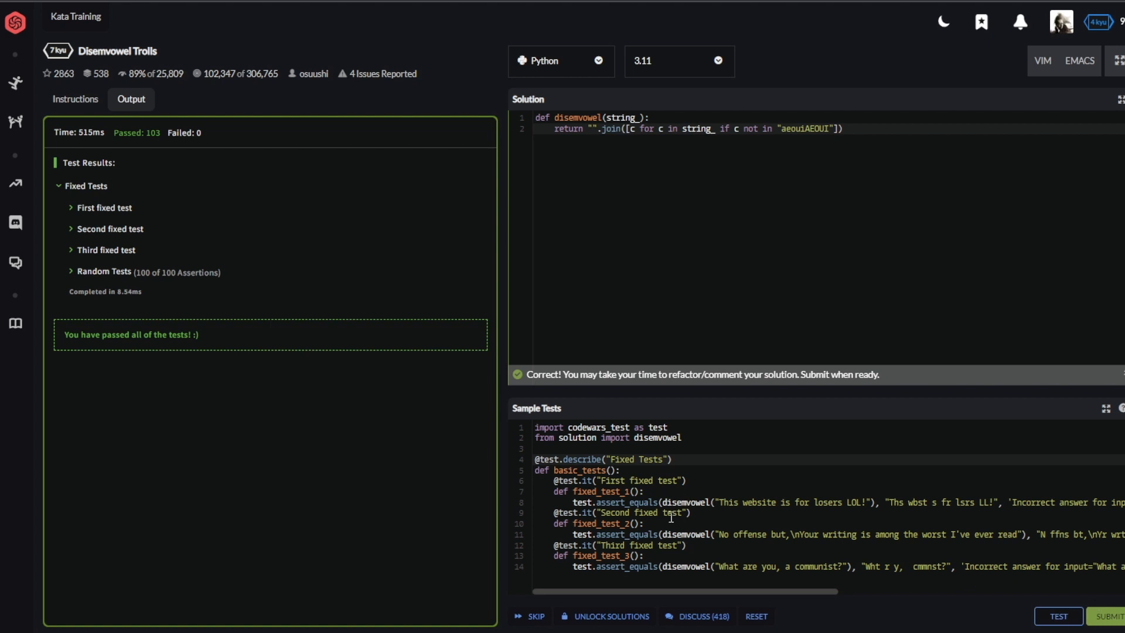
pyautogui.moveTo(746, 582)
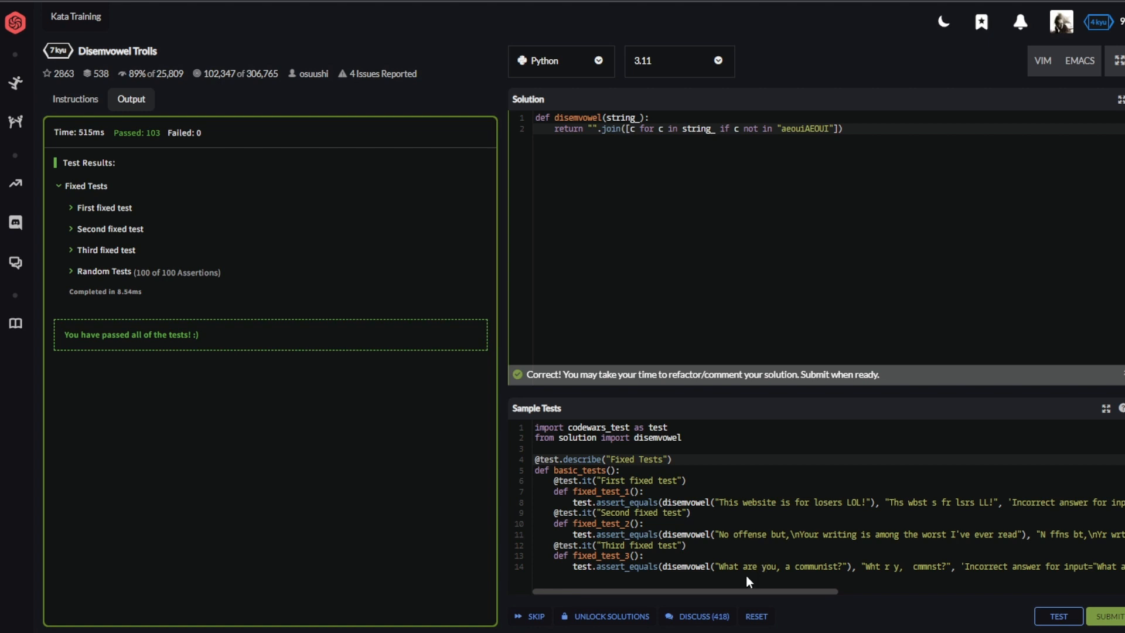
pyautogui.moveTo(742, 583)
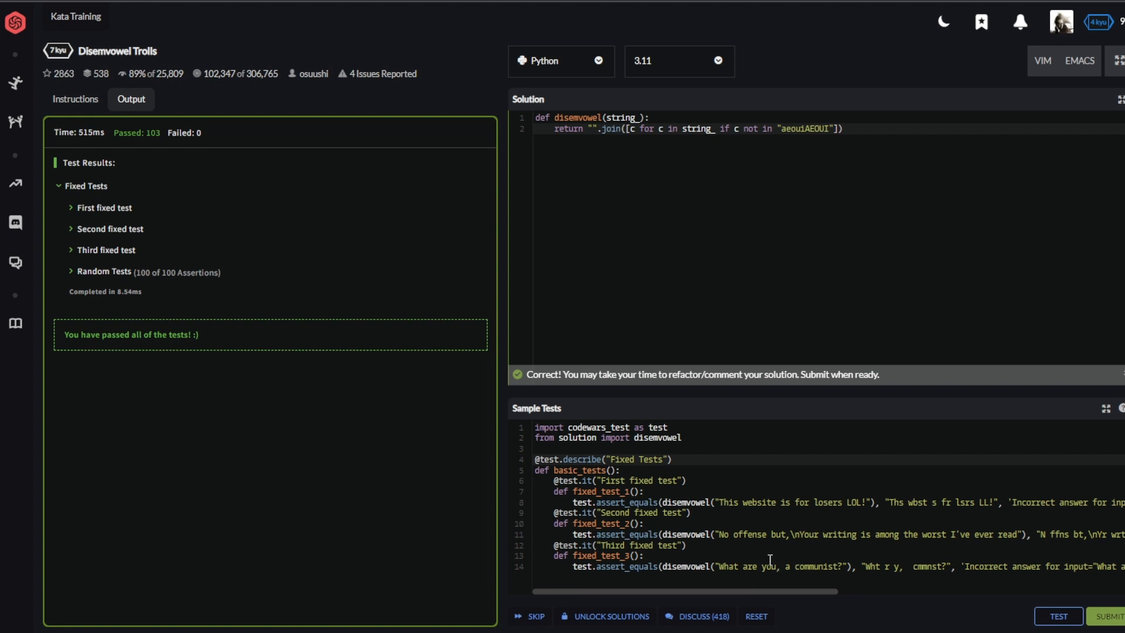
pyautogui.moveTo(657, 117)
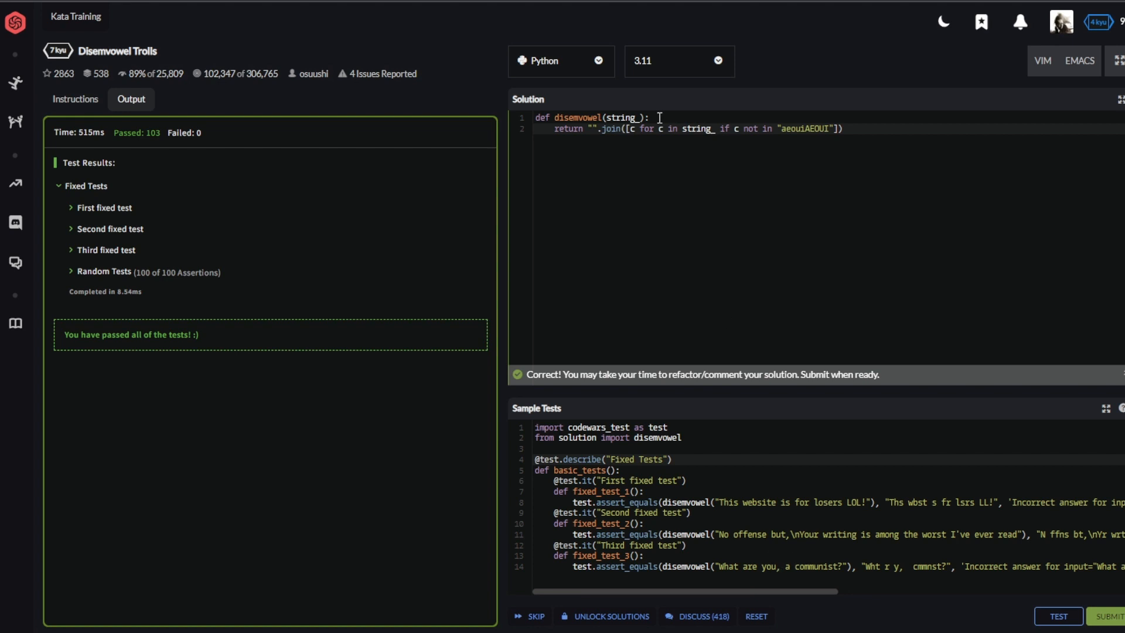